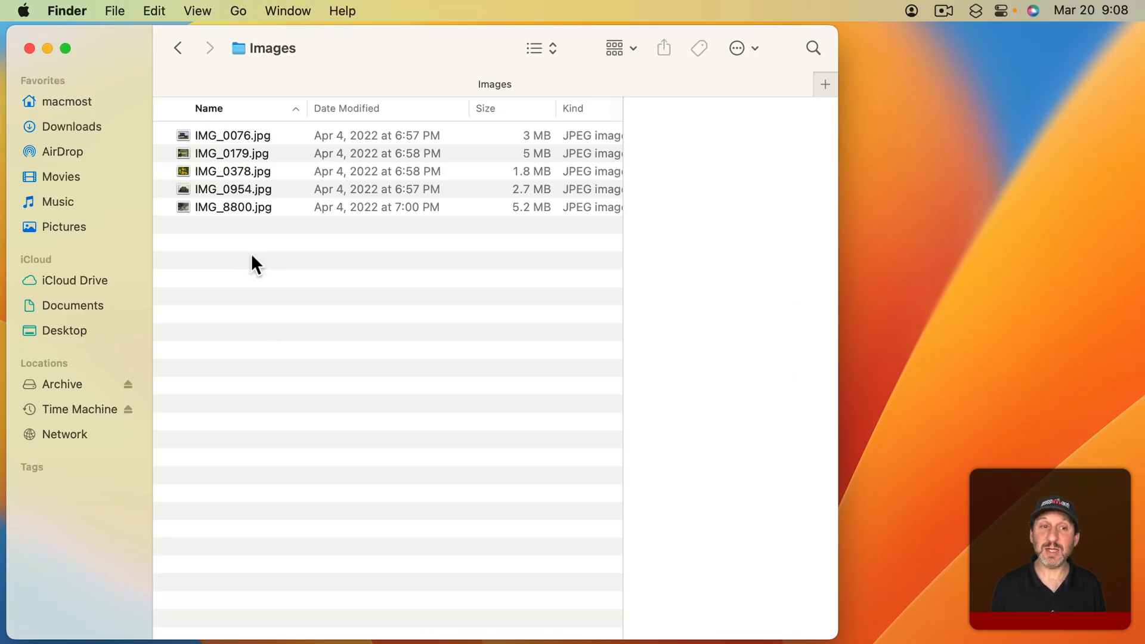
- Select IMG_0076.jpg to show its 3 MB, 4032×3024 JPEG details in the sidebar
{"action": "left_click", "coordinate": [232, 135]}
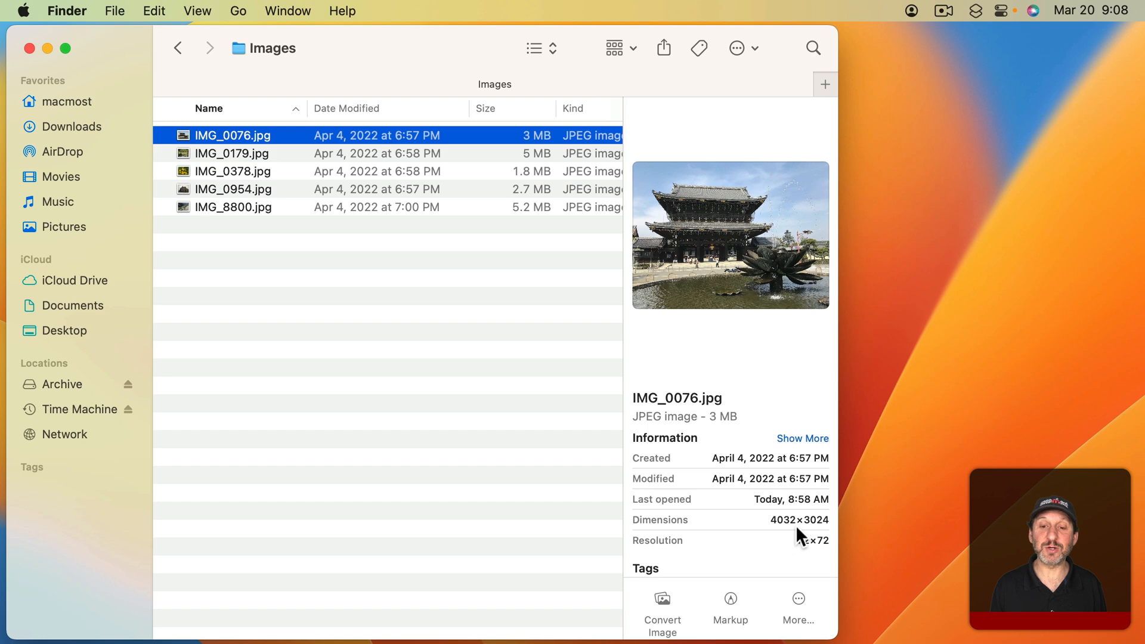
{"action": "mouse_move", "coordinate": [734, 417]}
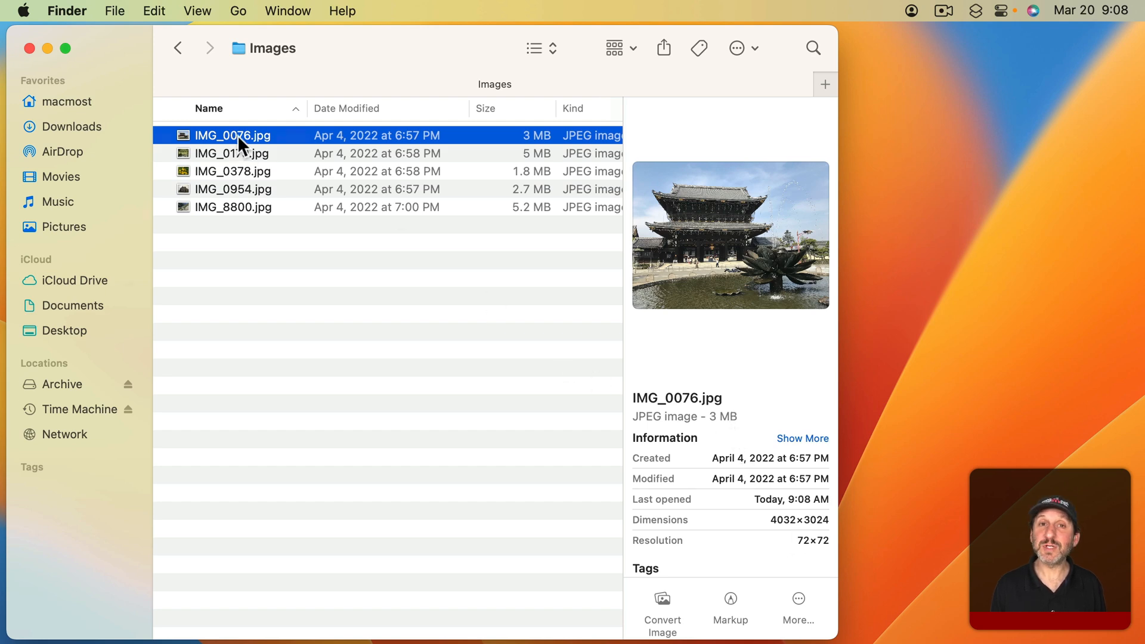
{"action": "double_click", "coordinate": [234, 135]}
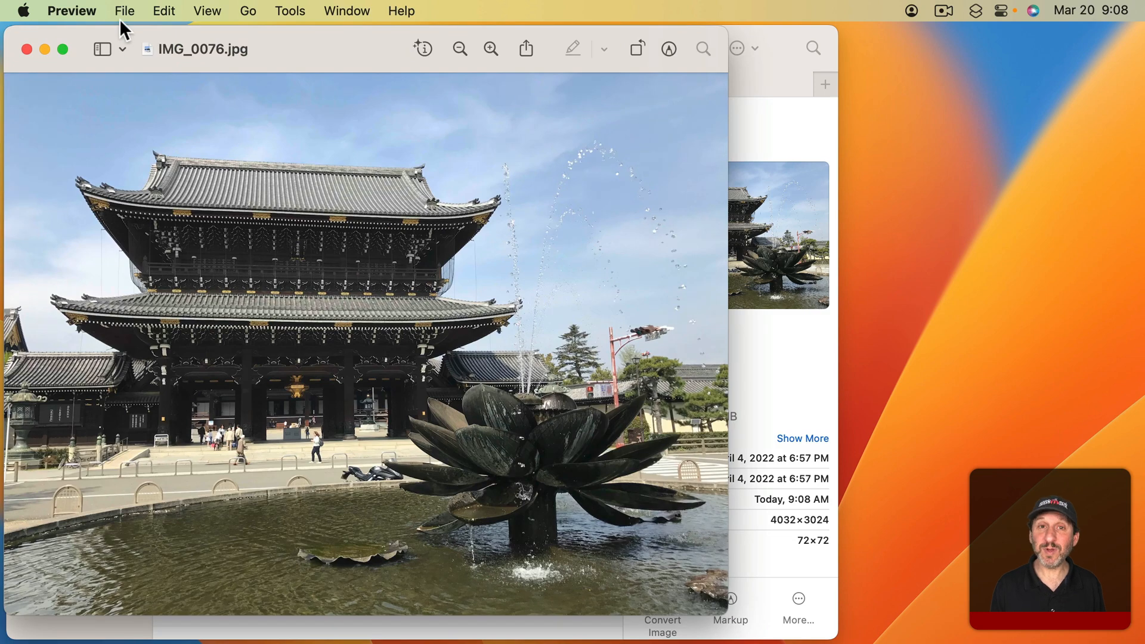
{"action": "mouse_move", "coordinate": [290, 18]}
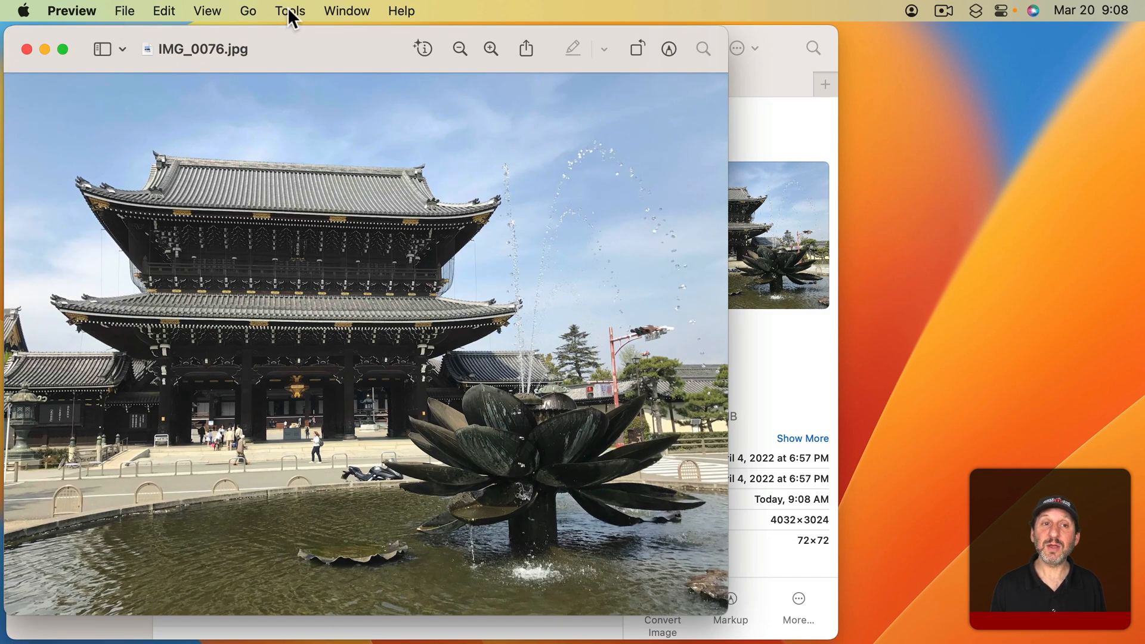
{"action": "left_click", "coordinate": [288, 11]}
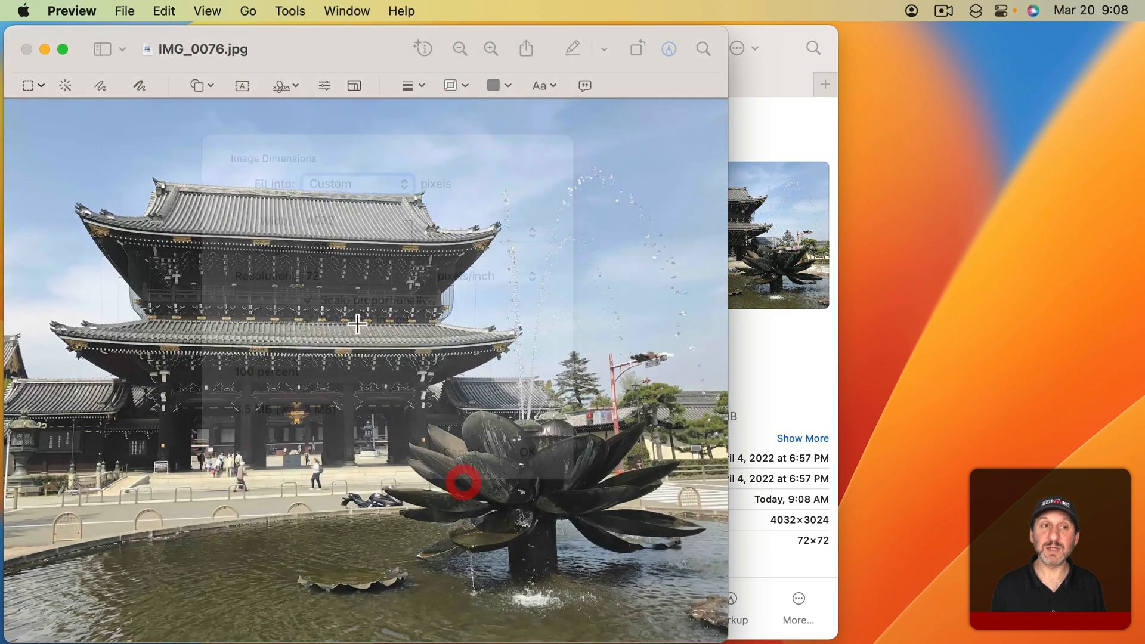
{"action": "left_click", "coordinate": [124, 10]}
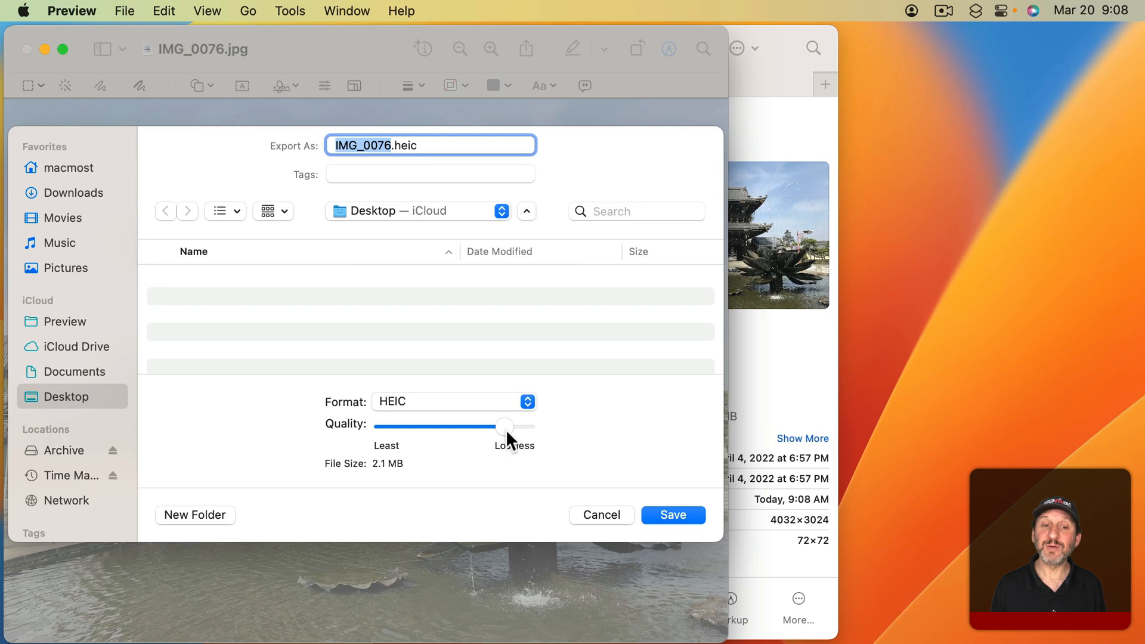
{"action": "left_click_drag", "start_coordinate": [506, 426], "coordinate": [424, 426]}
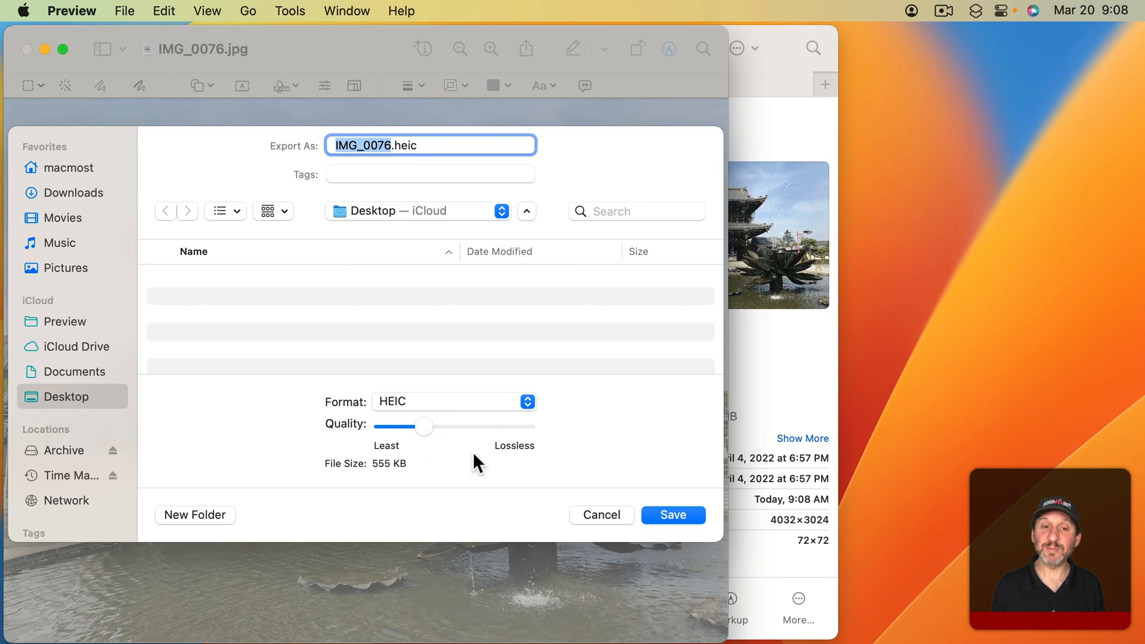
{"action": "left_click", "coordinate": [600, 515]}
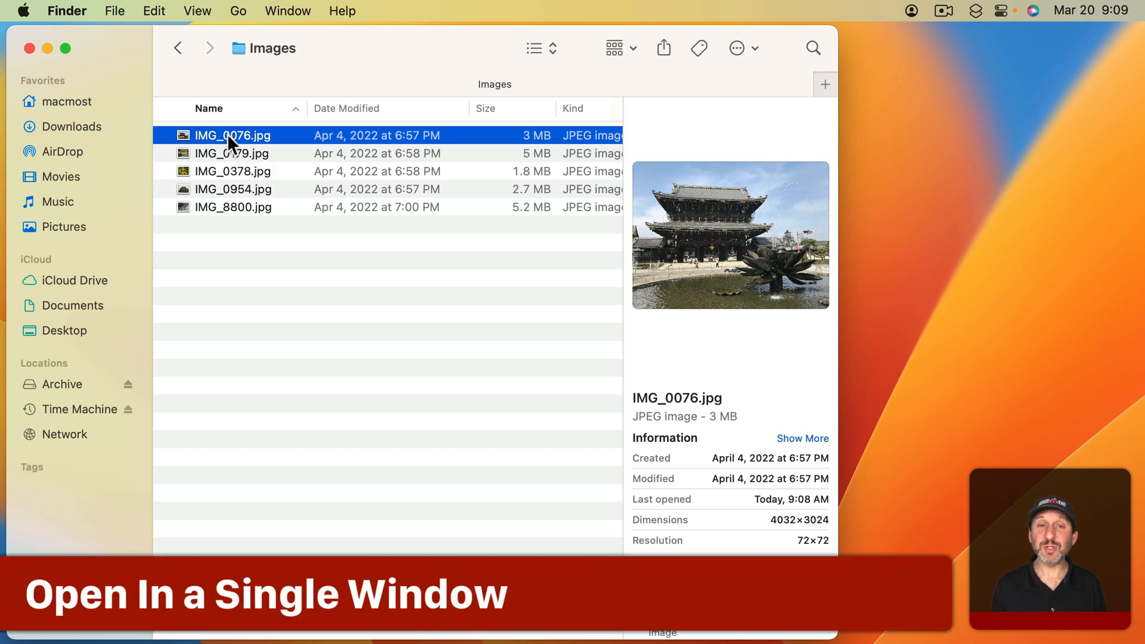
{"action": "mouse_move", "coordinate": [232, 210]}
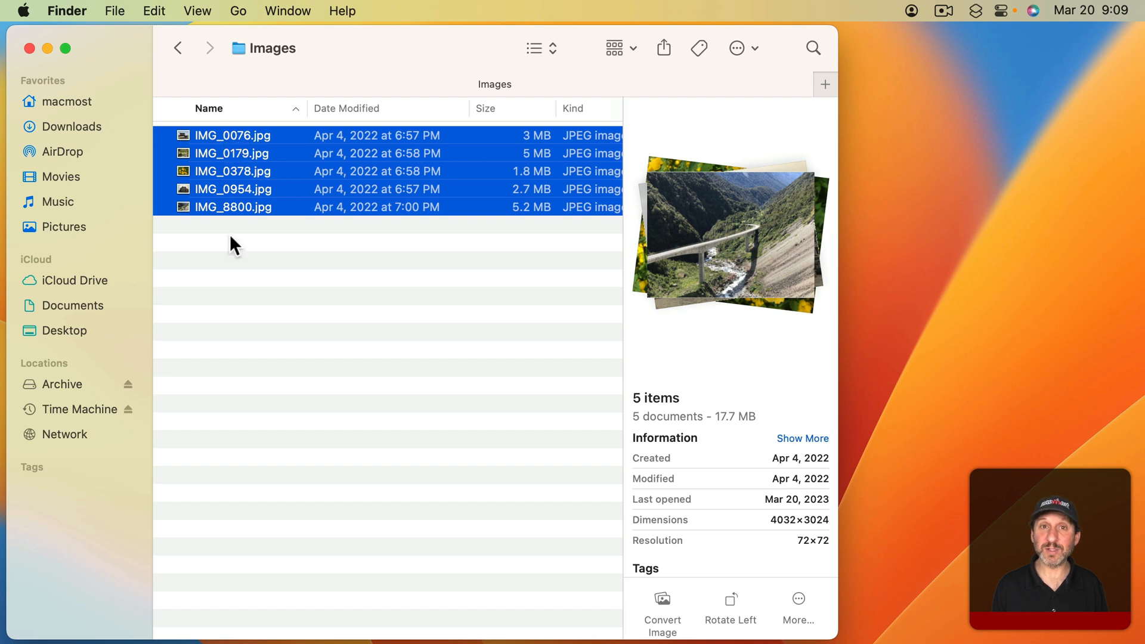
{"action": "mouse_move", "coordinate": [242, 275]}
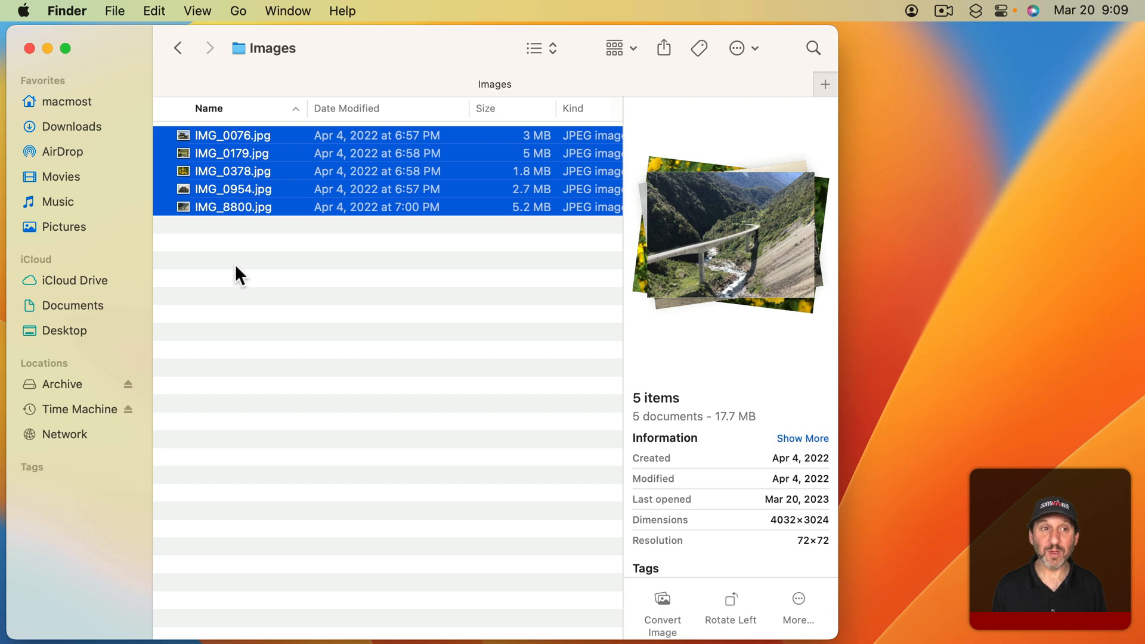
- Open the five selected JPEGs in Preview, appearing together in one window
{"action": "left_click", "coordinate": [114, 11]}
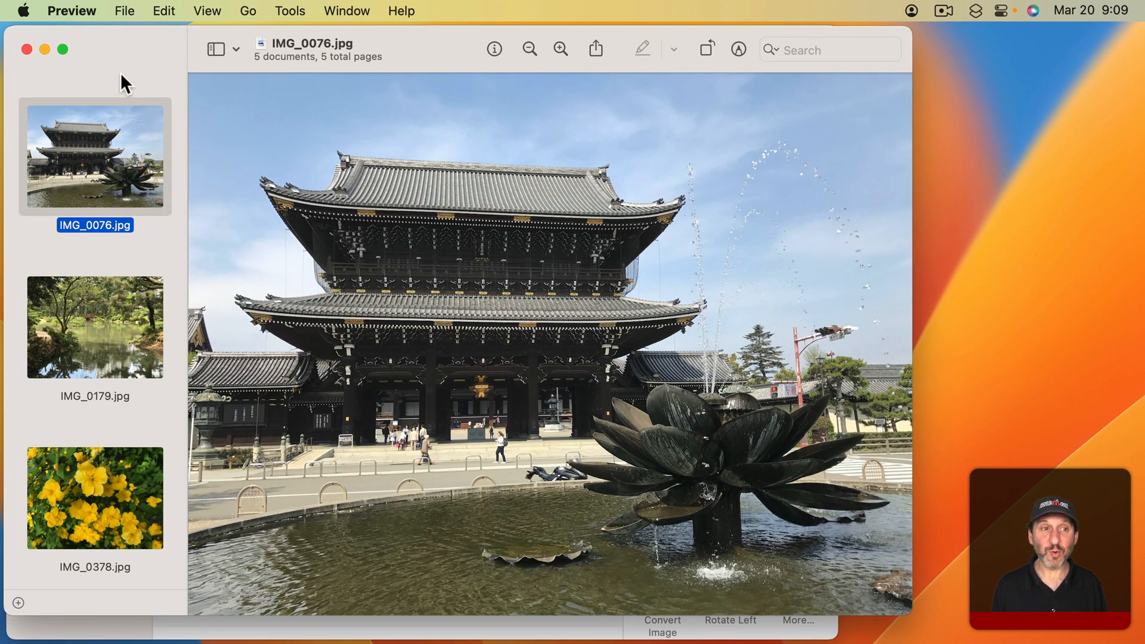
- Close the five-image window, returning to the Images folder, and reach for Preview's menu
{"action": "scroll", "scroll_direction": "down", "scroll_amount": 3}
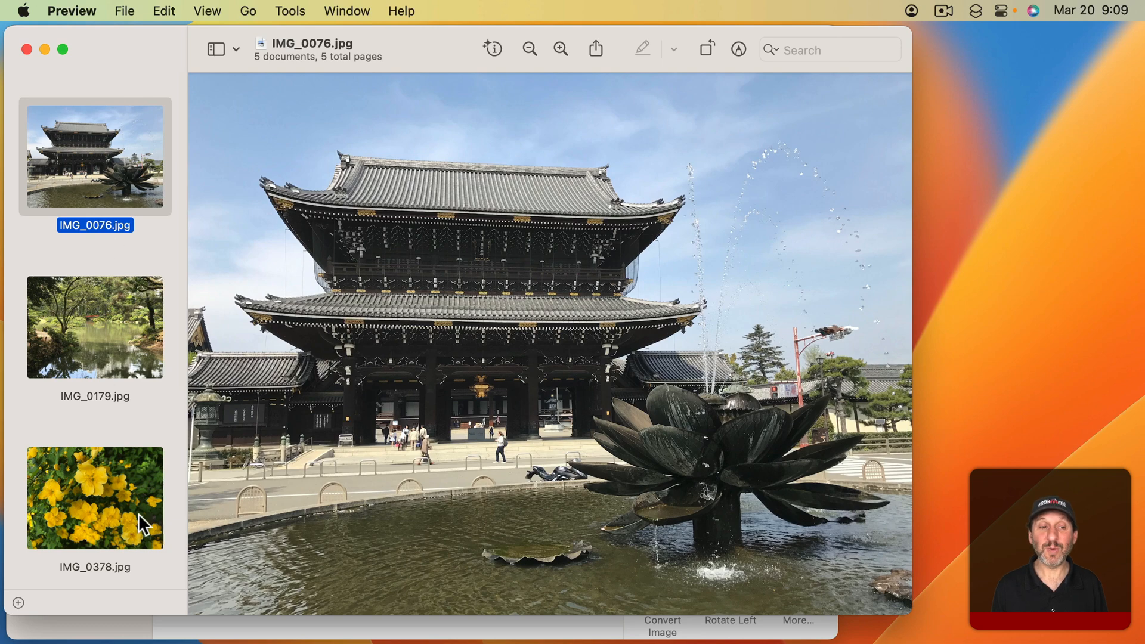
{"action": "mouse_move", "coordinate": [120, 327]}
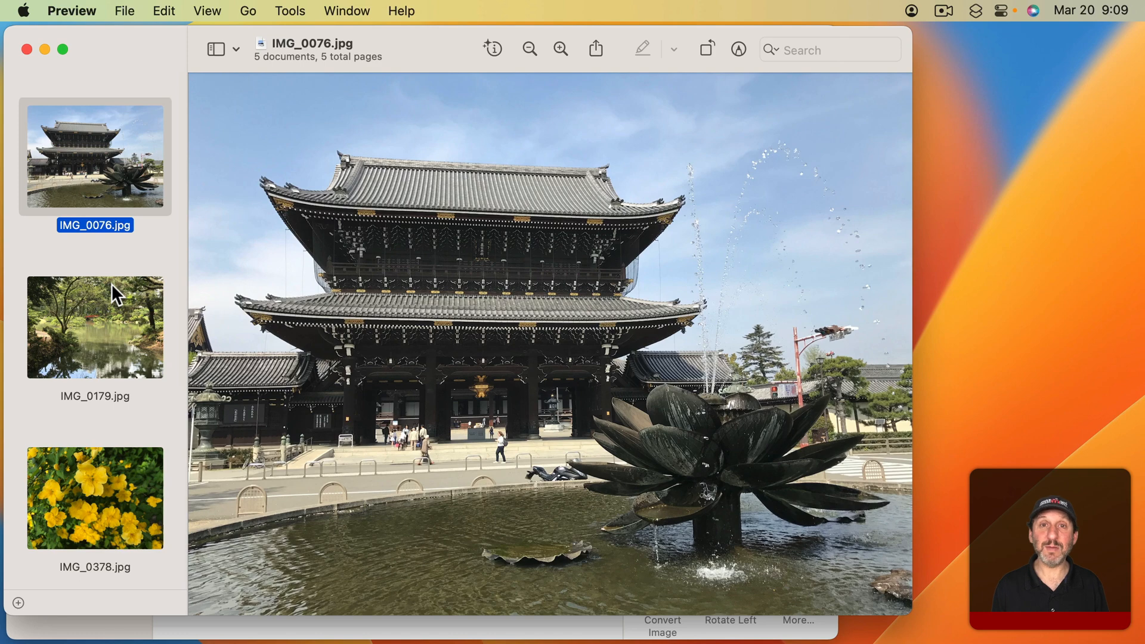
{"action": "left_click", "coordinate": [72, 11]}
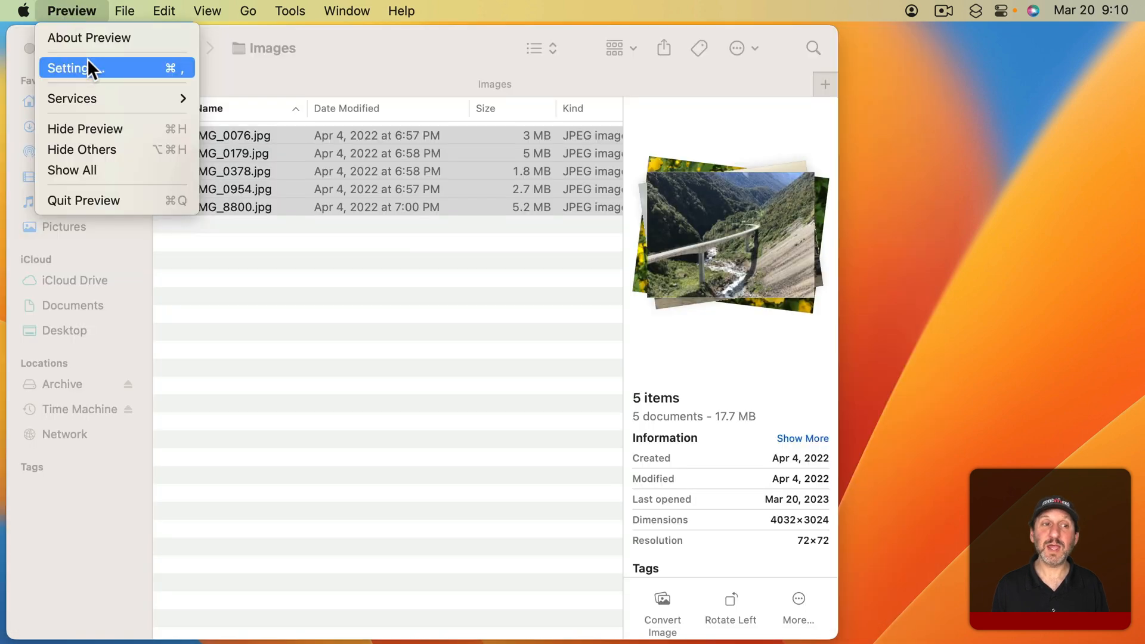
- In Preview settings' Images pane, reach the option for how opened files are grouped
{"action": "left_click", "coordinate": [70, 68]}
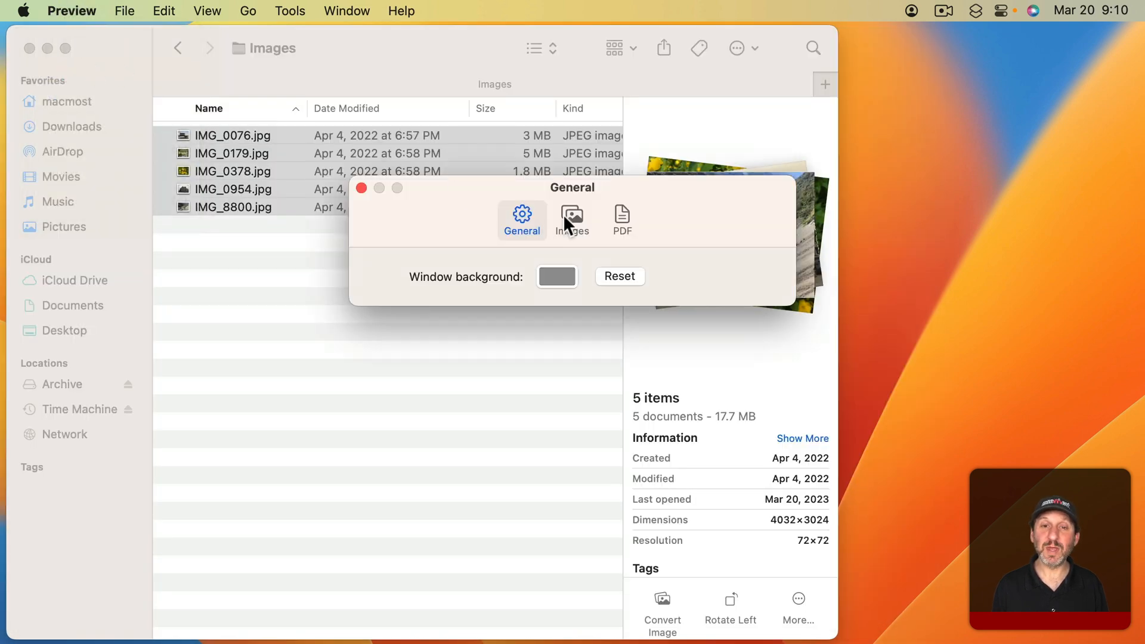
{"action": "left_click", "coordinate": [571, 219]}
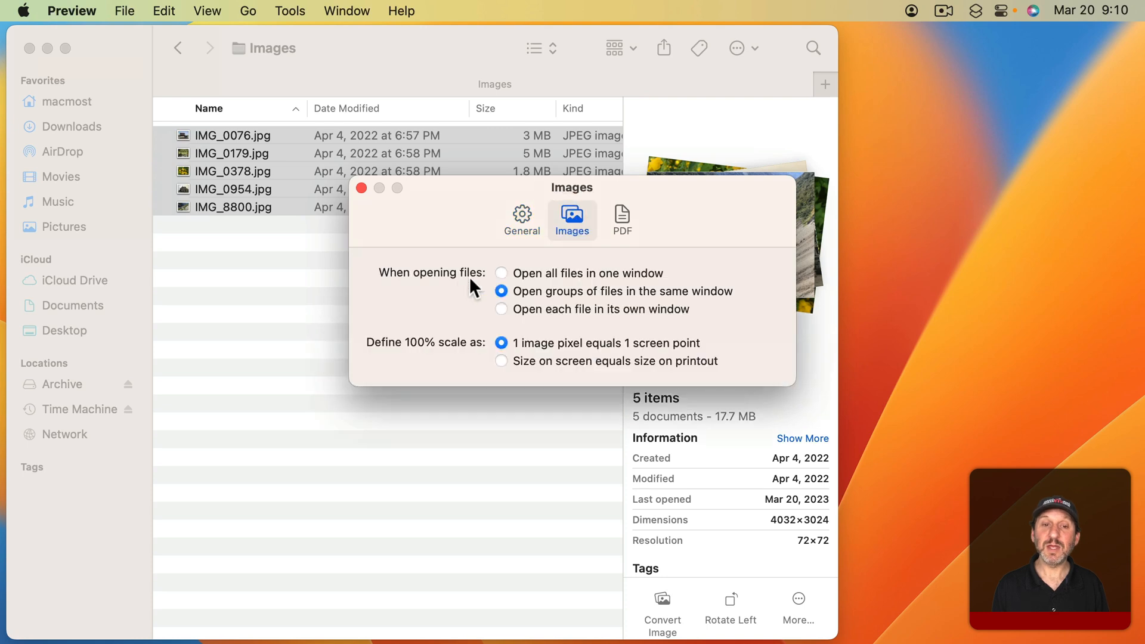
{"action": "mouse_move", "coordinate": [508, 285]}
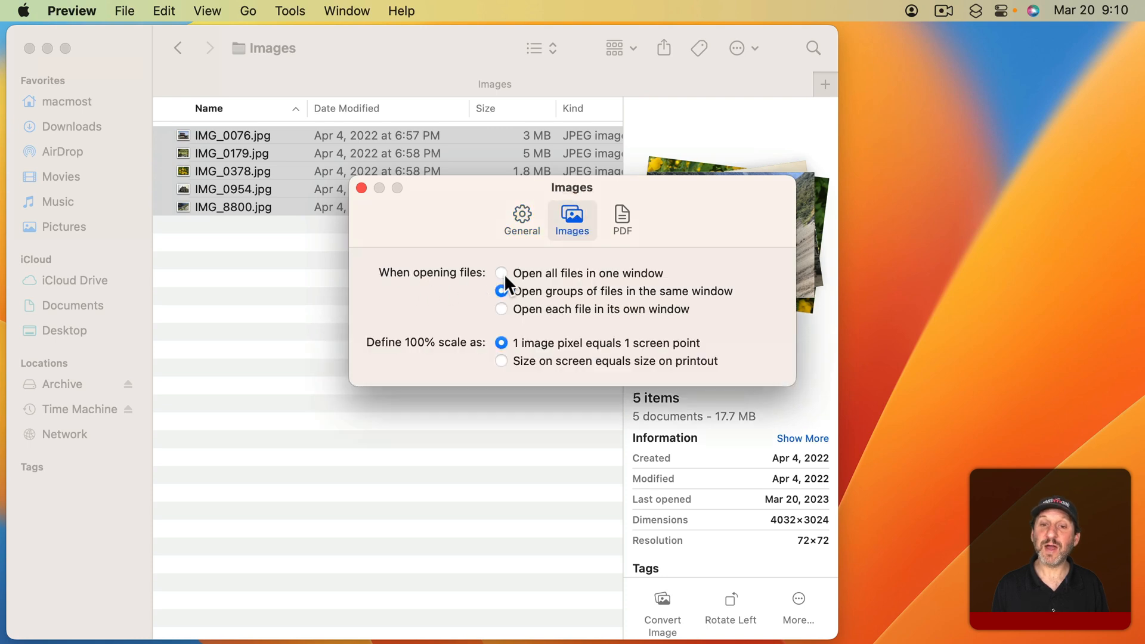
{"action": "left_click", "coordinate": [502, 308]}
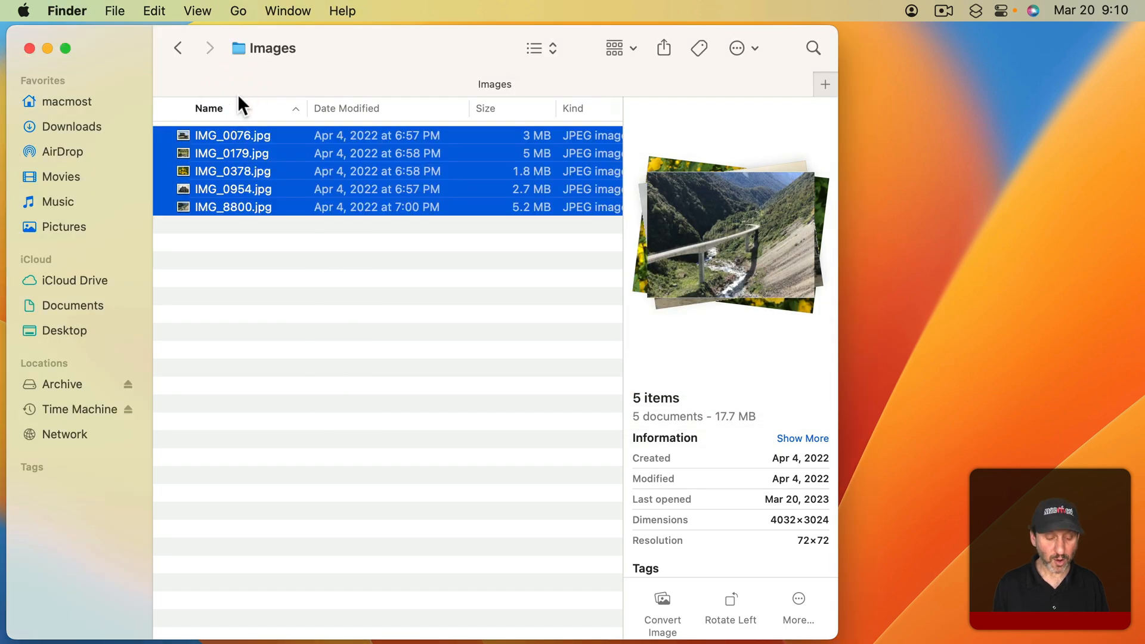
- Choose 'Open groups of files in the same window' and reopen the five images as one window
{"action": "double_click", "coordinate": [233, 206]}
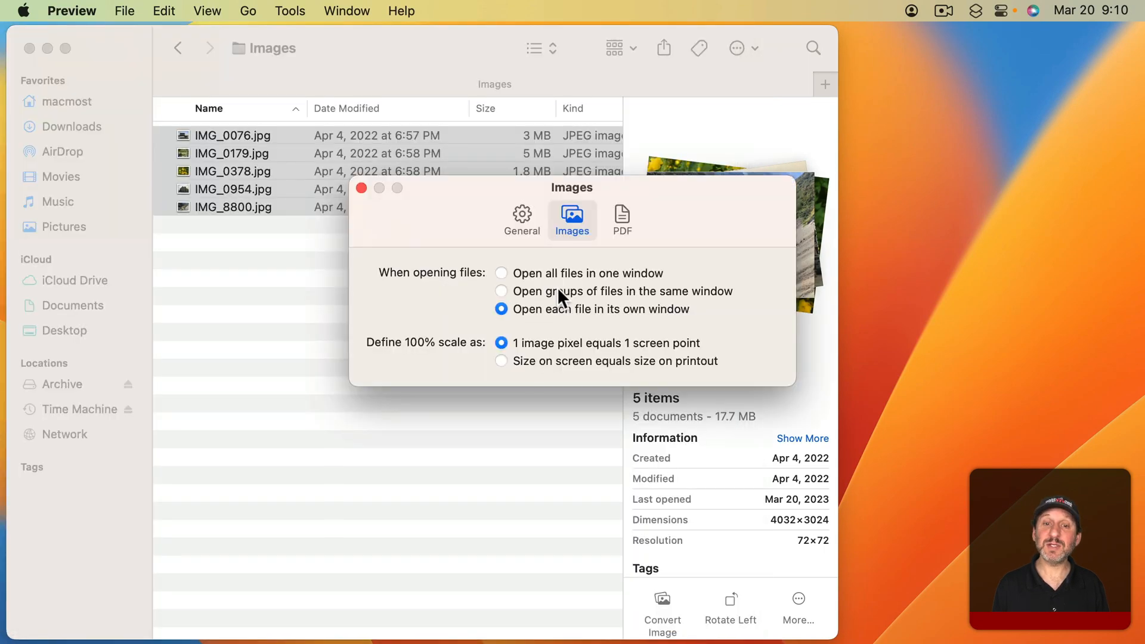
{"action": "left_click", "coordinate": [502, 291]}
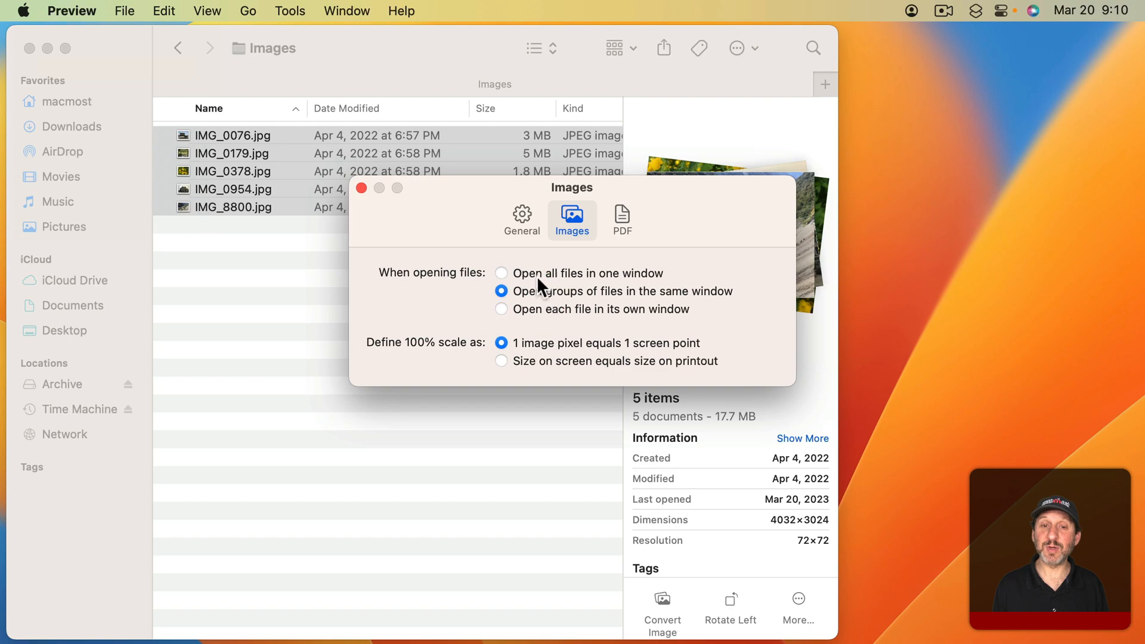
{"action": "left_click", "coordinate": [501, 271]}
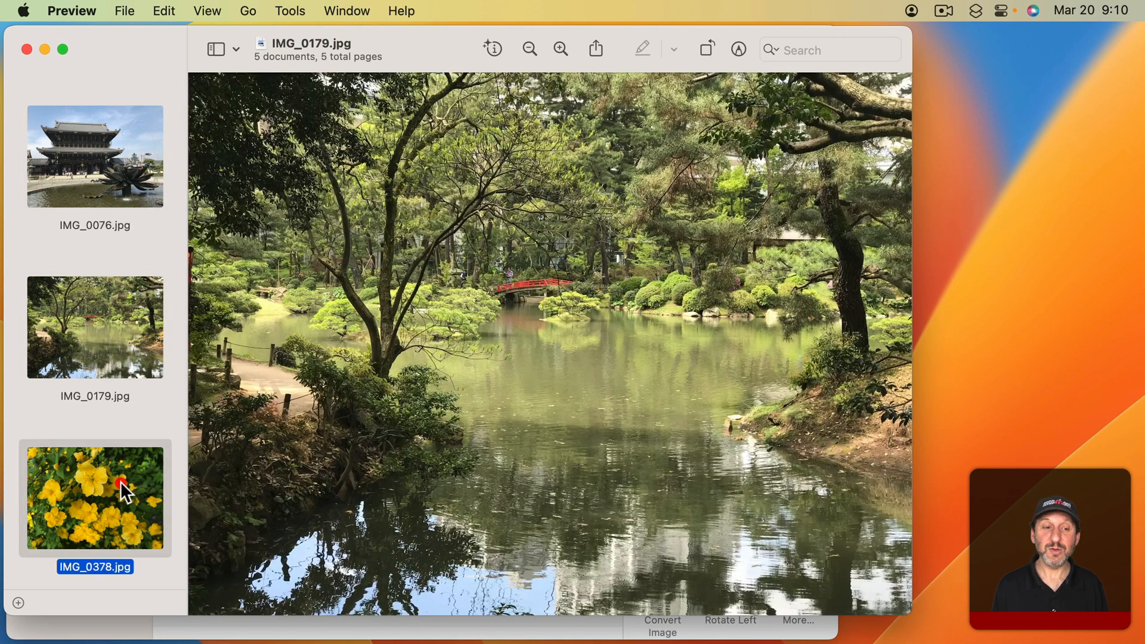
- Select all five thumbnails in the sidebar with Command-A
{"action": "left_click", "coordinate": [95, 540]}
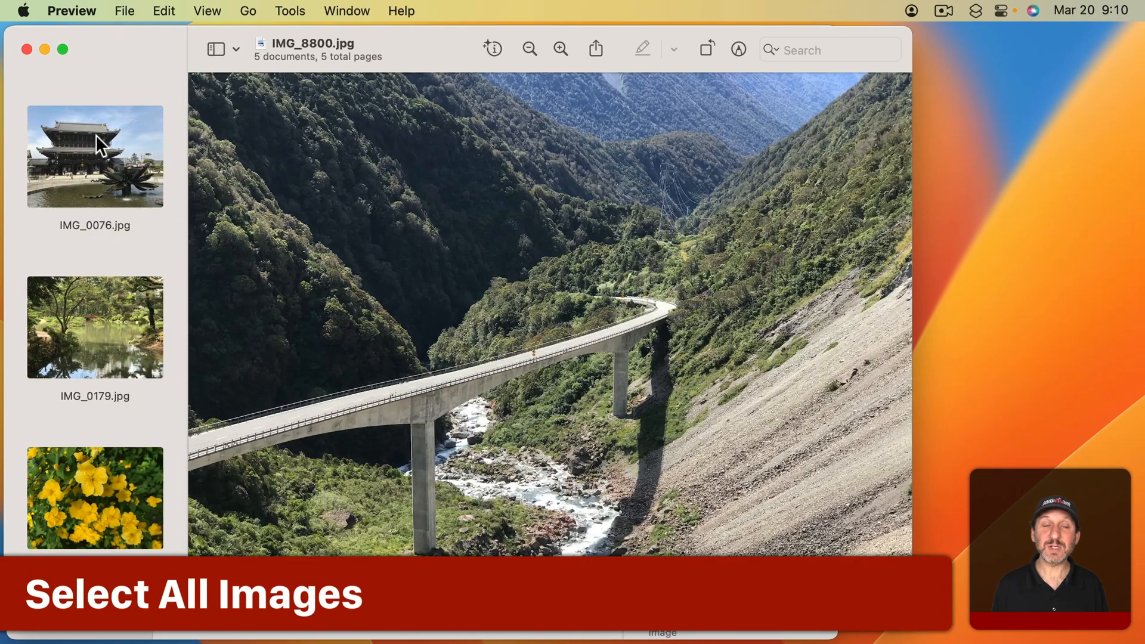
{"action": "left_click", "coordinate": [94, 155]}
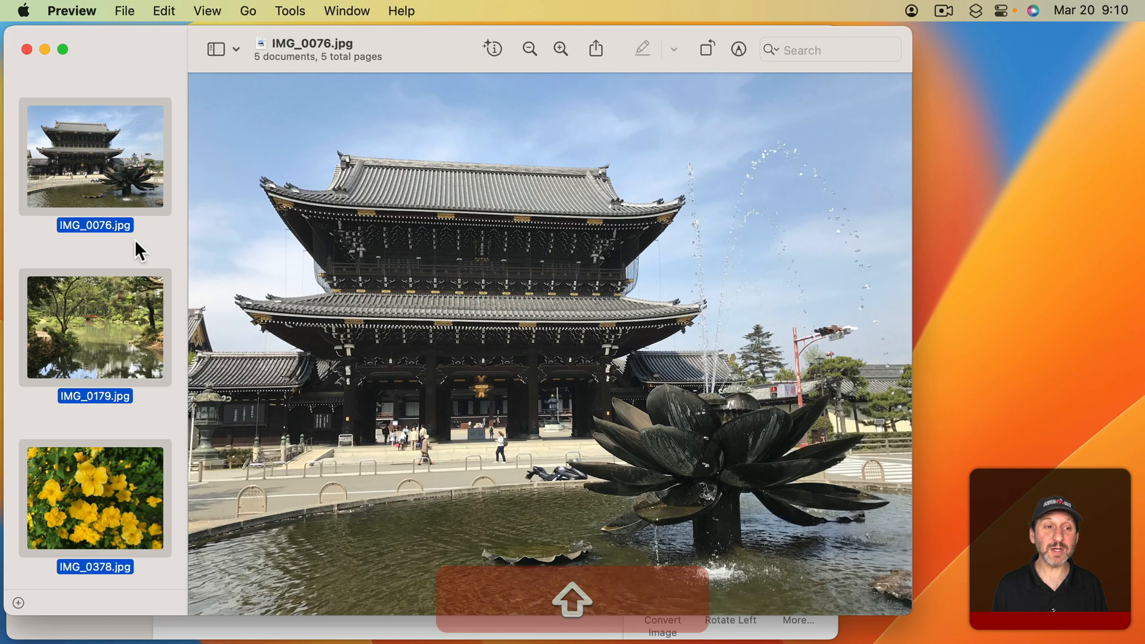
{"action": "key", "text": "cmd+a"}
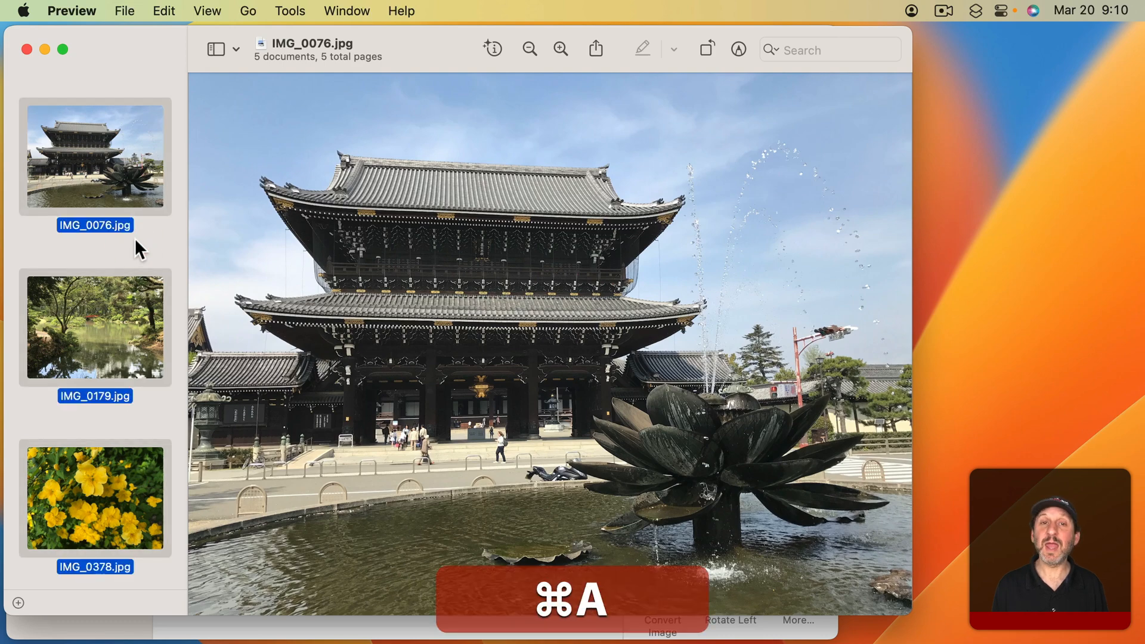
{"action": "left_click", "coordinate": [162, 11]}
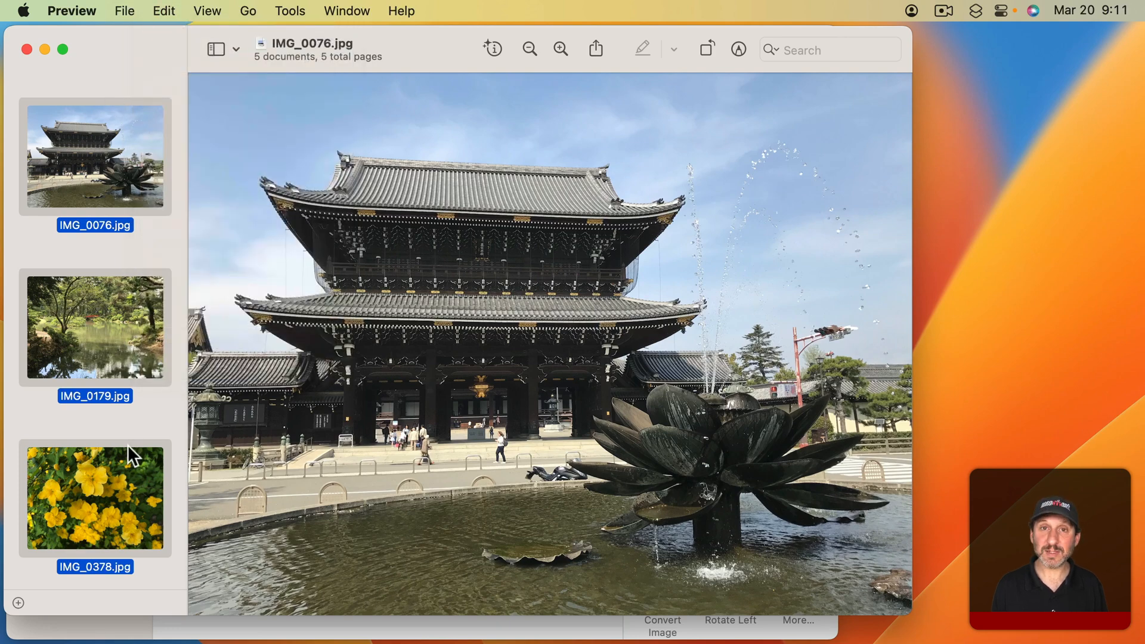
{"action": "mouse_move", "coordinate": [169, 21]}
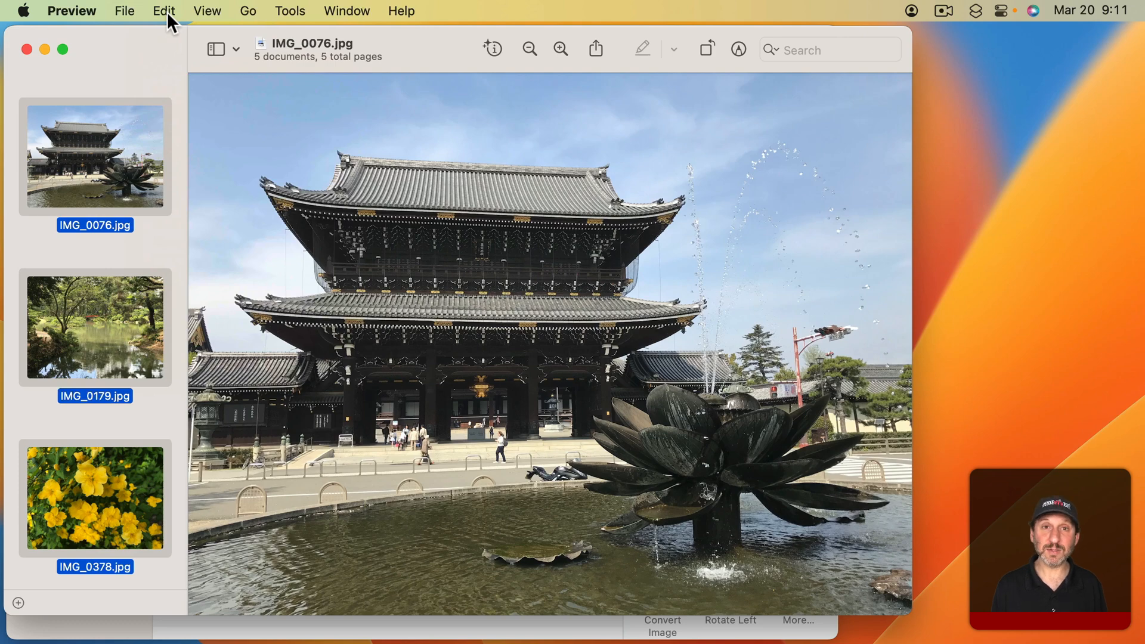
- Adjust Size on all five images to 3000 px wide, scaled proportionally to 3000×2250
{"action": "left_click", "coordinate": [288, 11]}
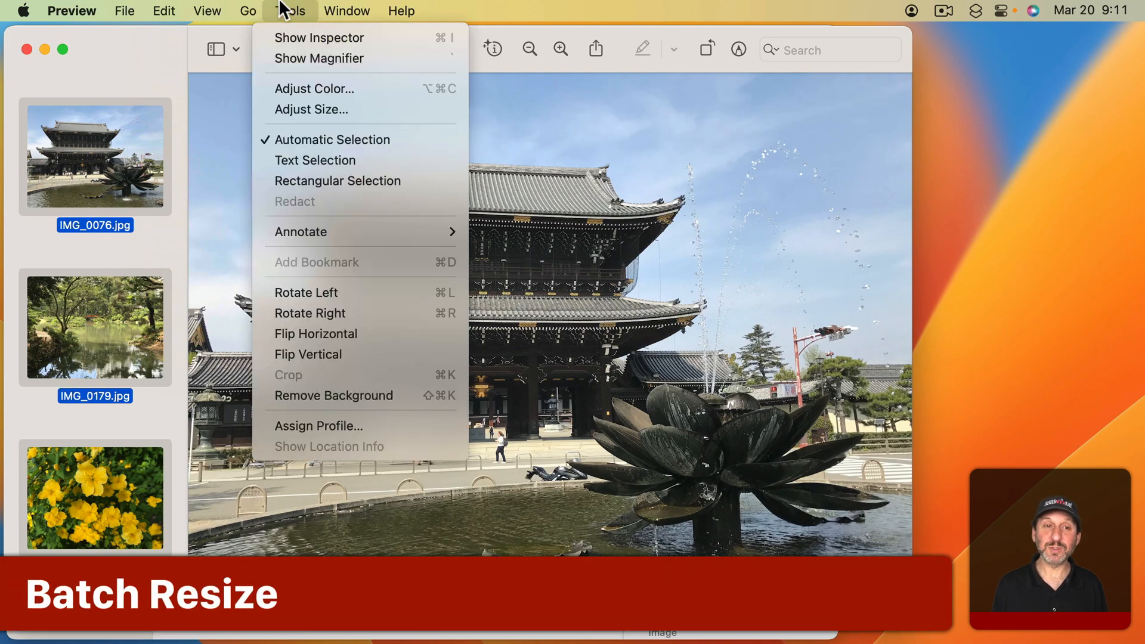
{"action": "left_click", "coordinate": [310, 109]}
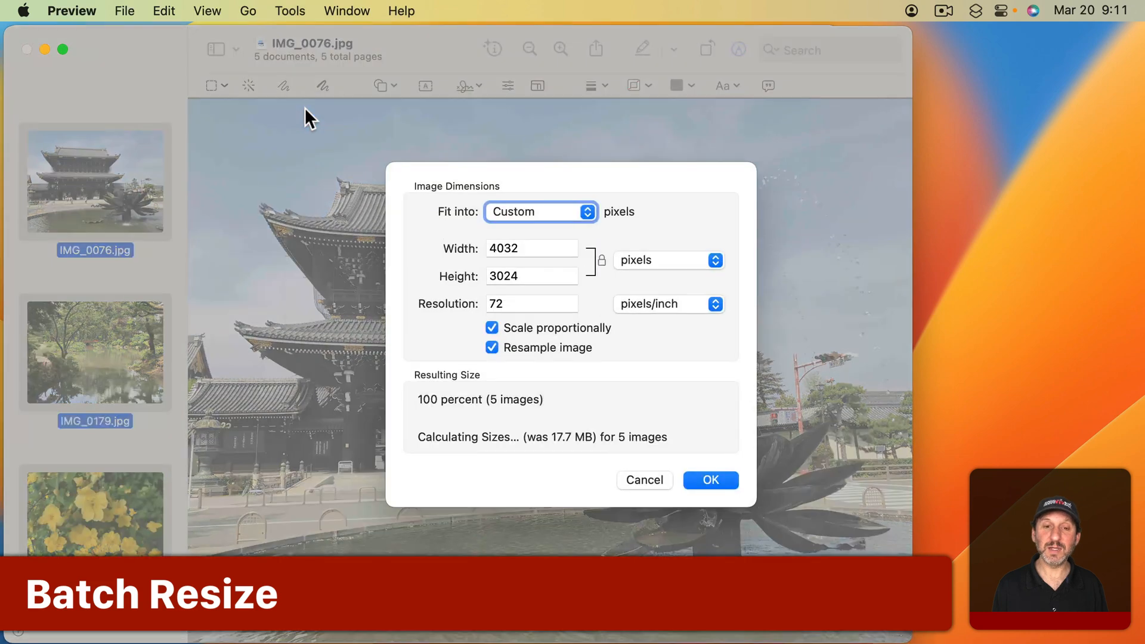
{"action": "left_click", "coordinate": [531, 248]}
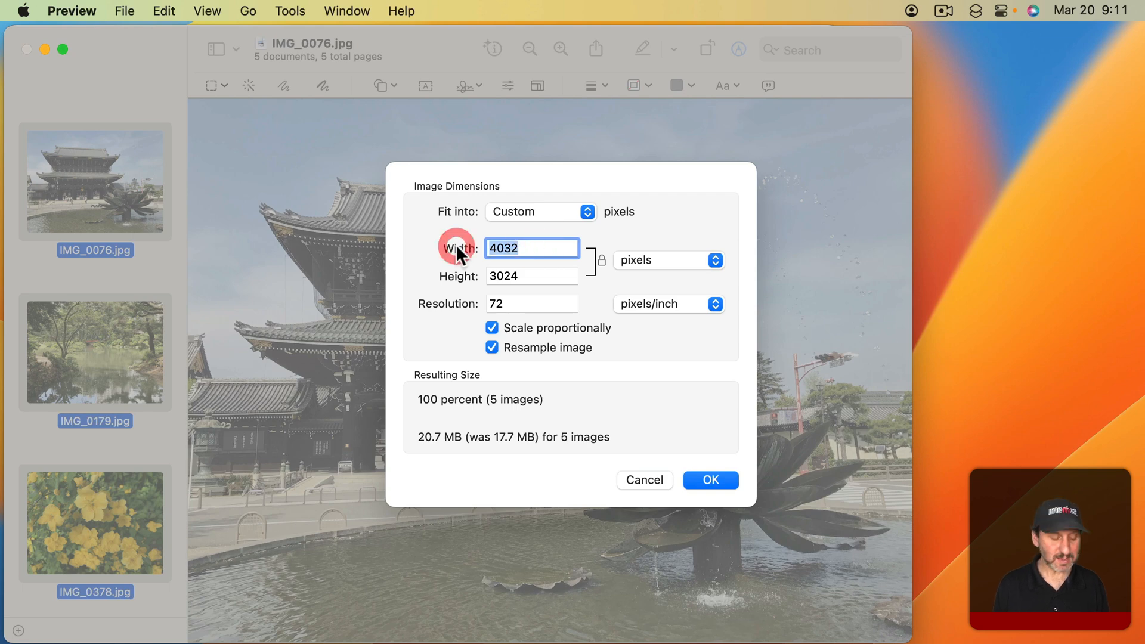
{"action": "type", "text": "3000"}
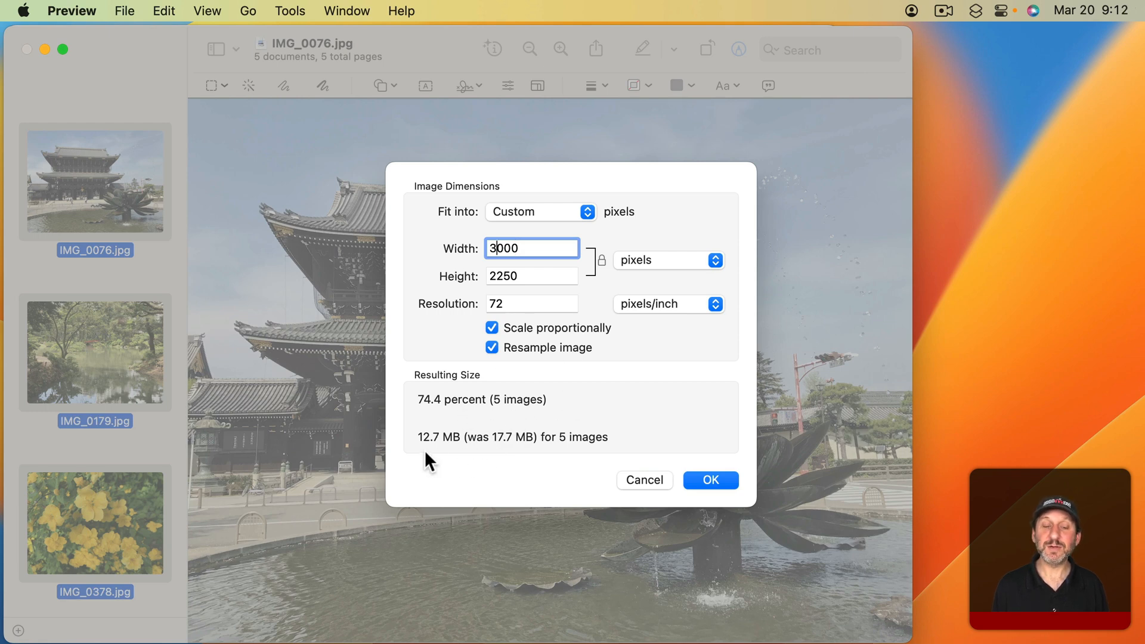
{"action": "mouse_move", "coordinate": [503, 451]}
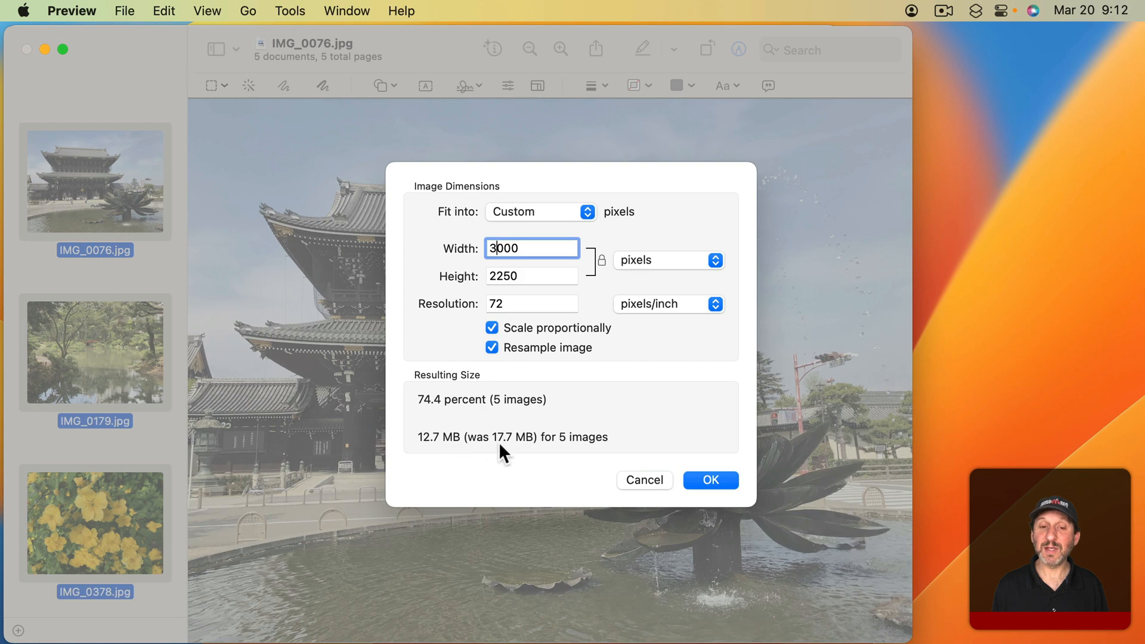
{"action": "mouse_move", "coordinate": [613, 460]}
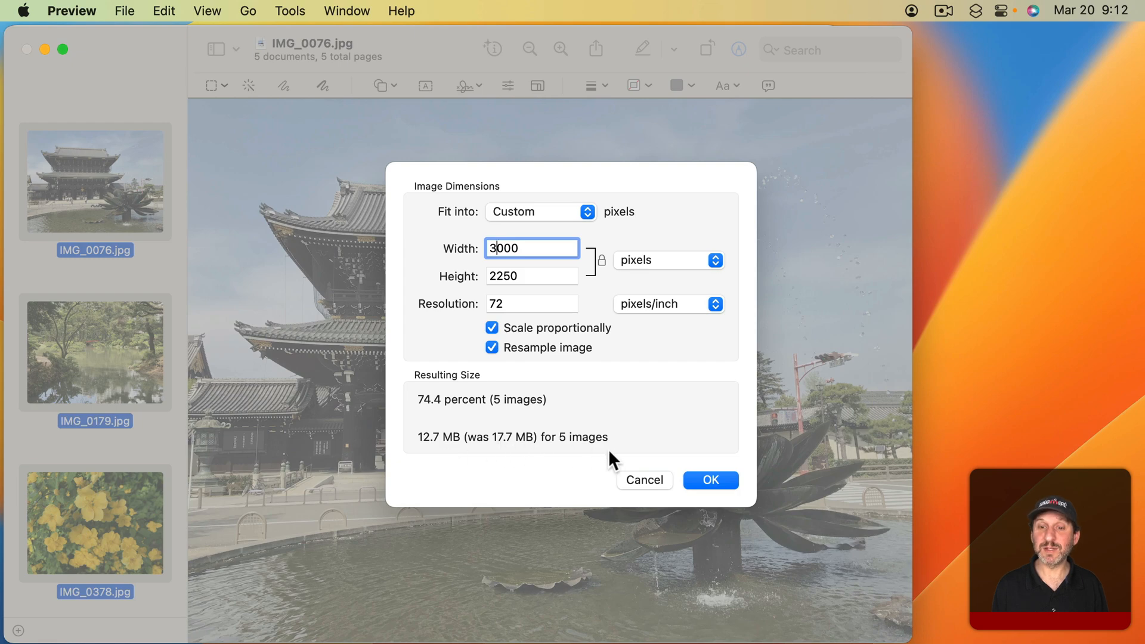
{"action": "left_click", "coordinate": [709, 480]}
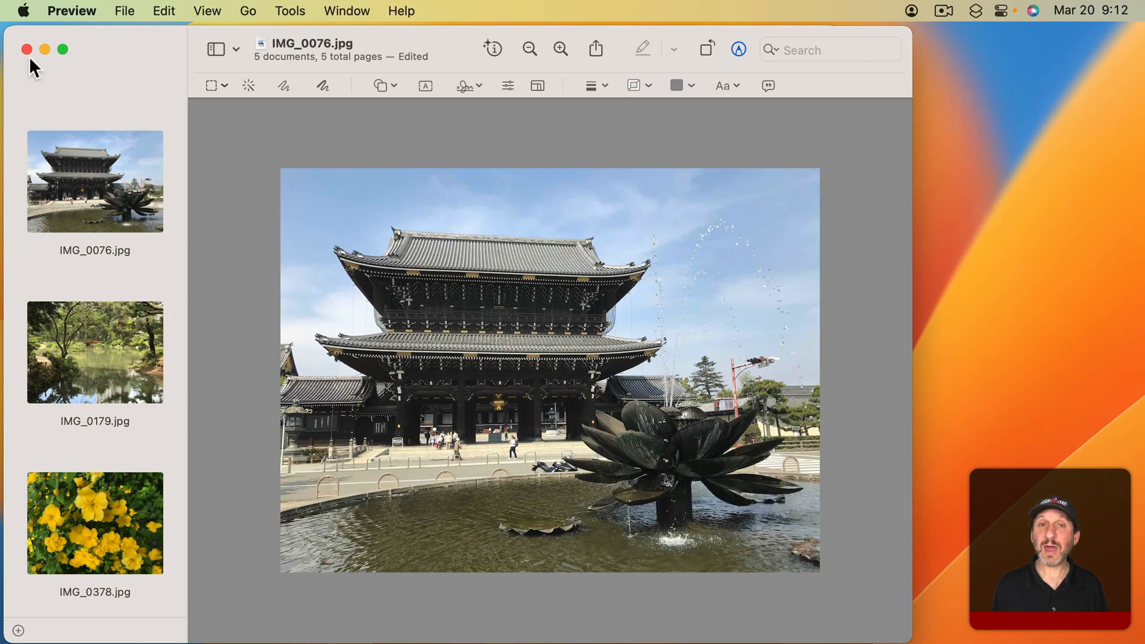
{"action": "mouse_move", "coordinate": [28, 50]}
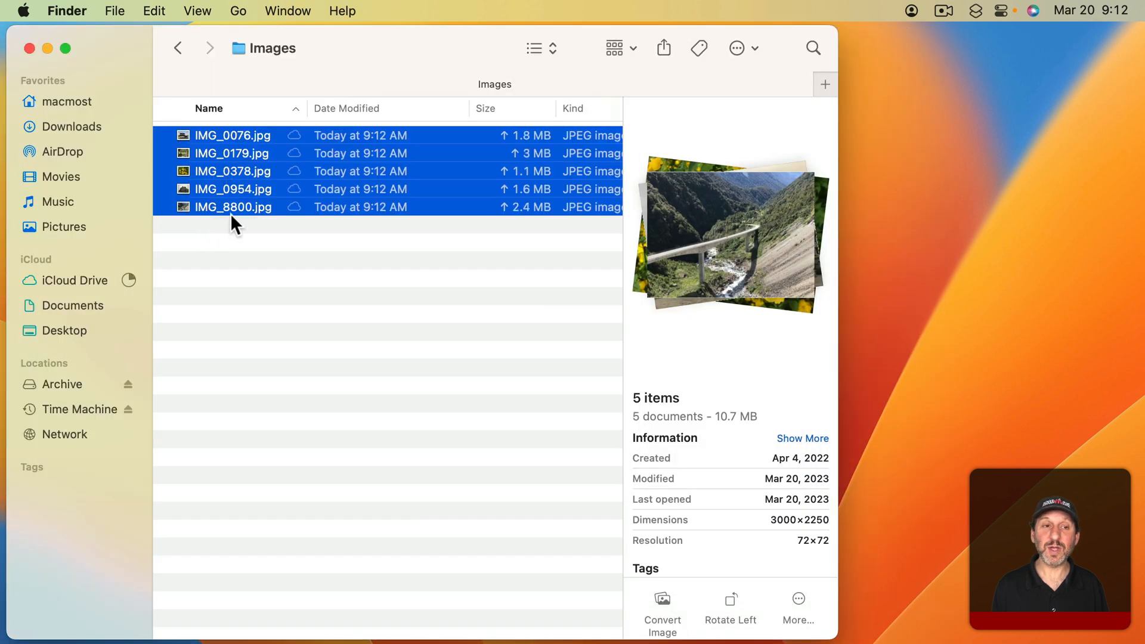
- Check the resized JPEGs at 3000×2250 in Finder and reopen them in Preview
{"action": "left_click", "coordinate": [233, 134]}
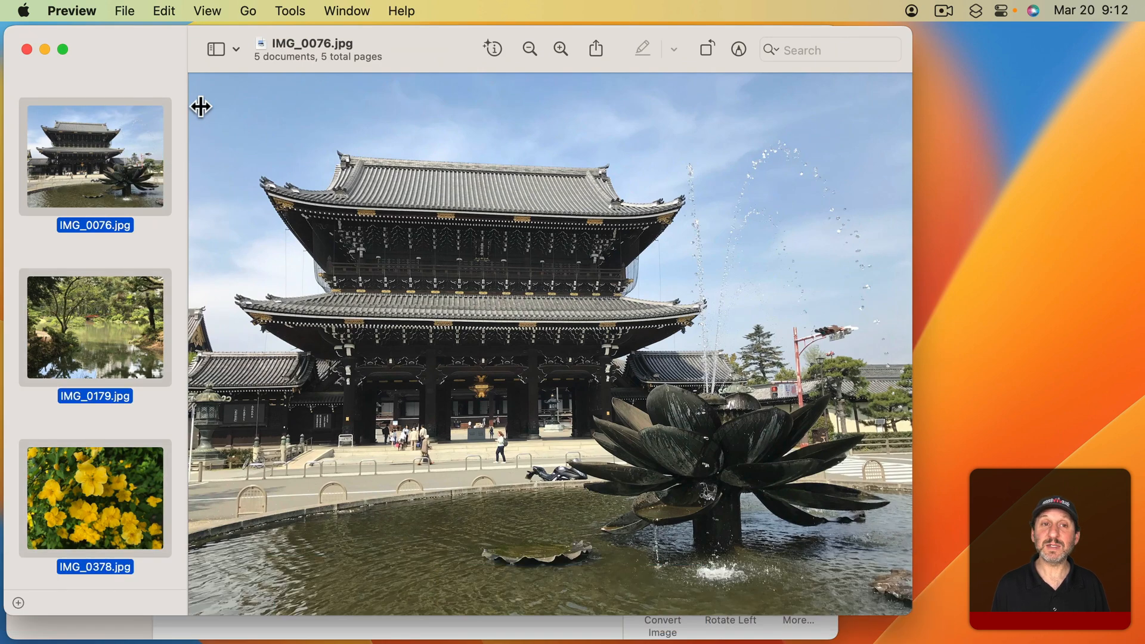
{"action": "left_click", "coordinate": [289, 11]}
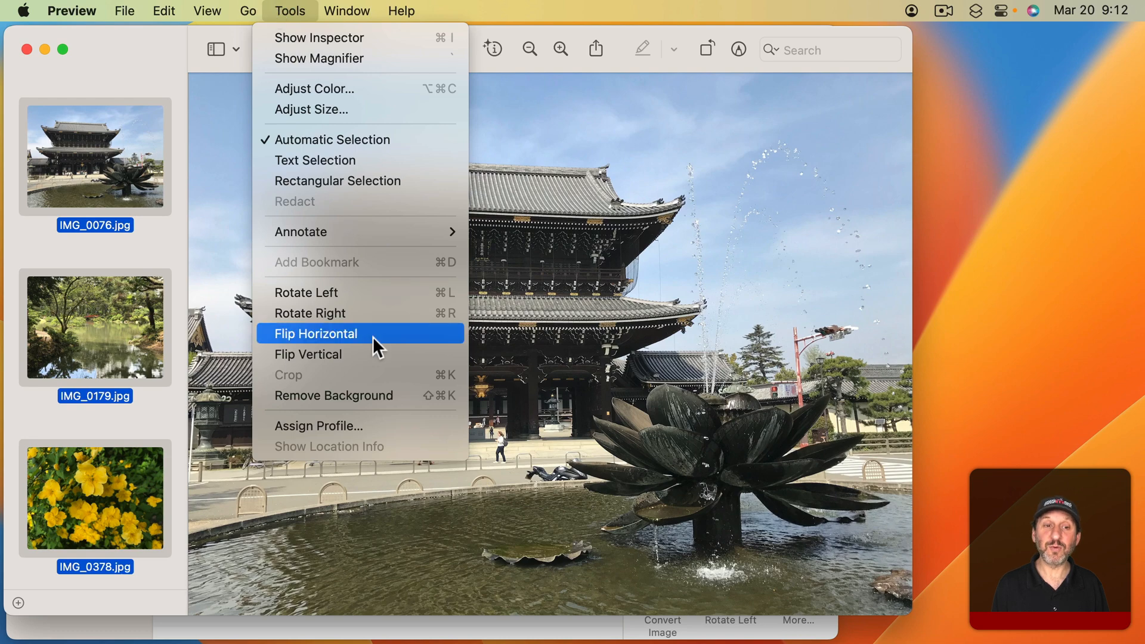
{"action": "left_click", "coordinate": [315, 333]}
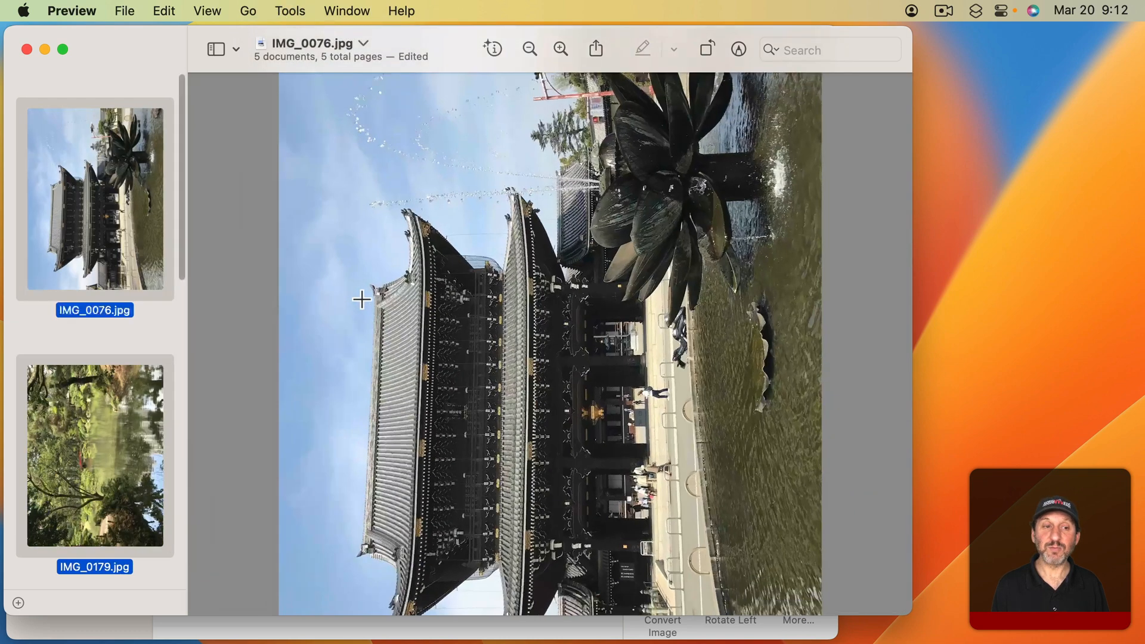
{"action": "scroll", "scroll_direction": "down", "scroll_amount": 3}
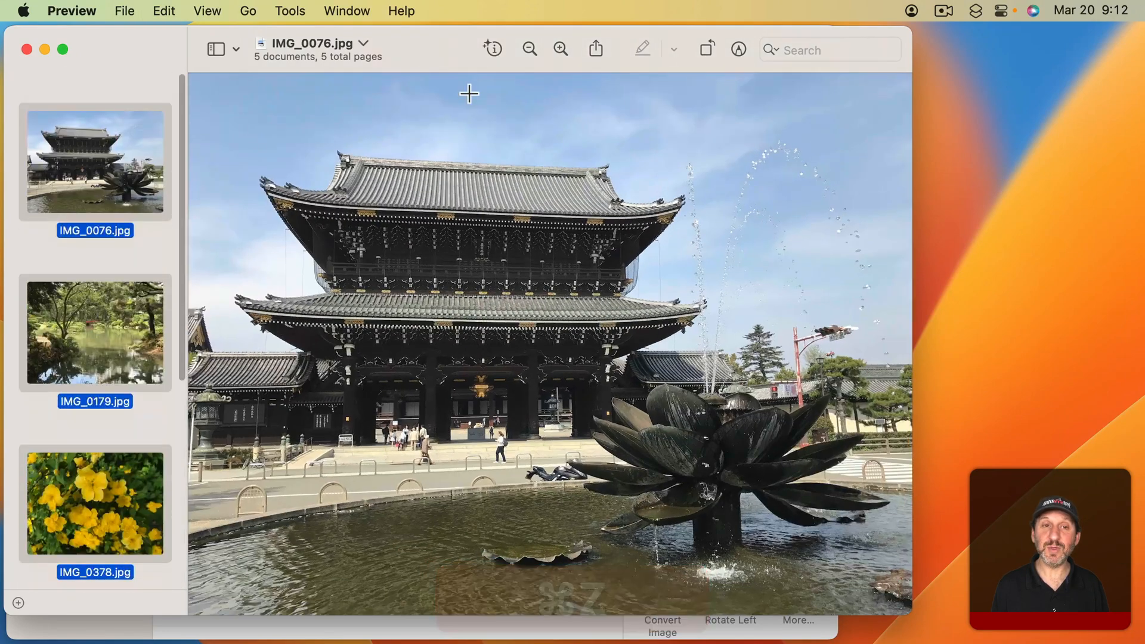
{"action": "left_click", "coordinate": [288, 11]}
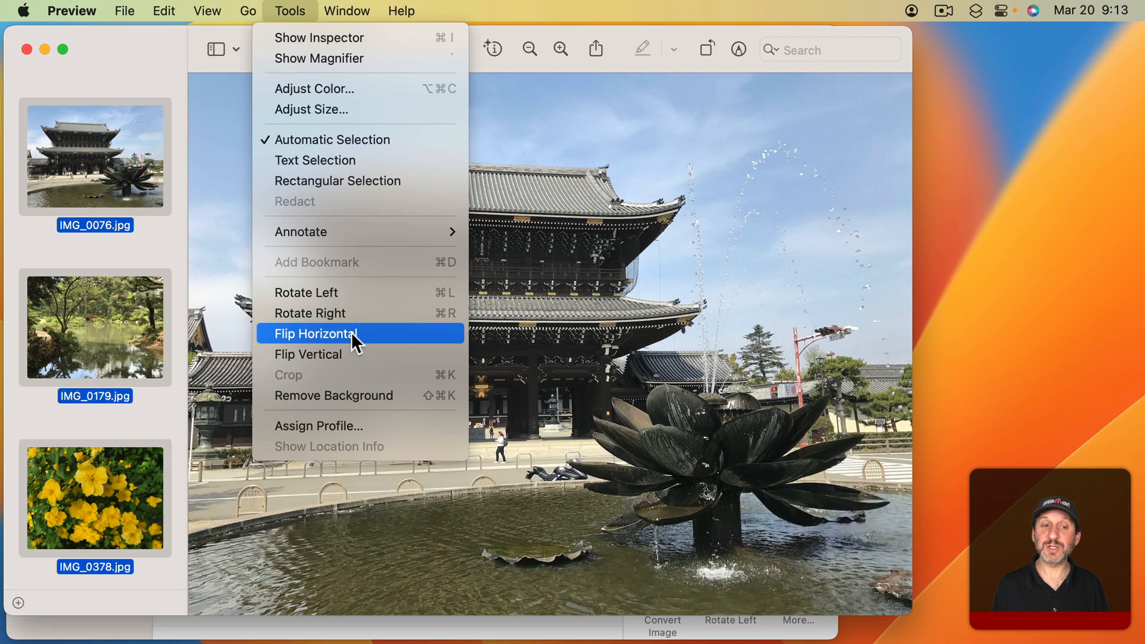
{"action": "mouse_move", "coordinate": [356, 362]}
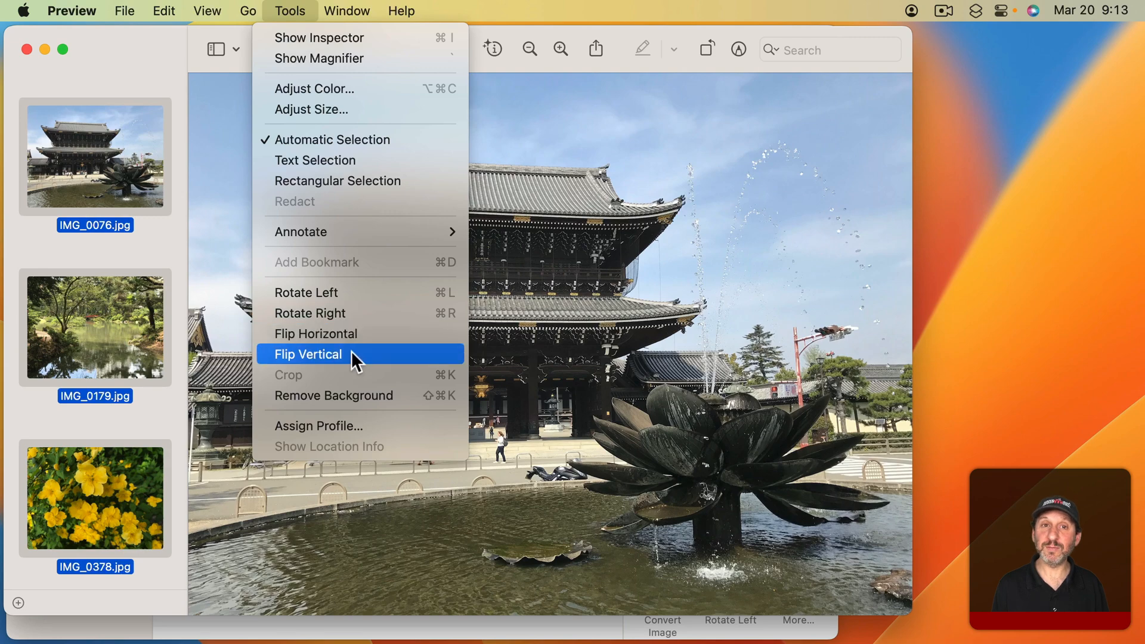
{"action": "left_click", "coordinate": [314, 88]}
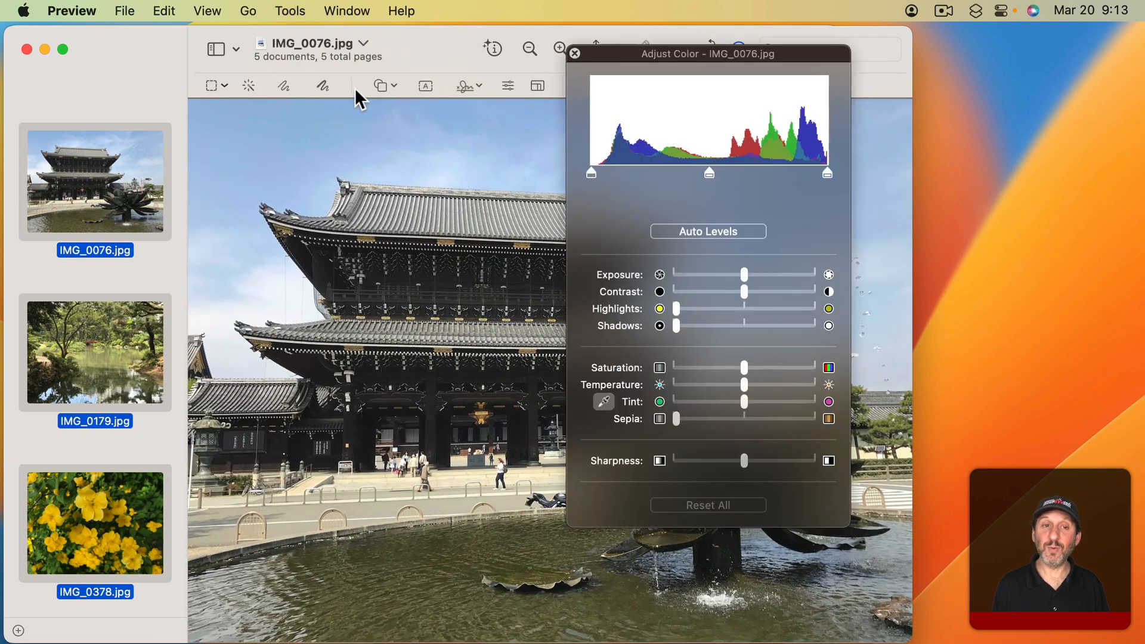
{"action": "mouse_move", "coordinate": [698, 328]}
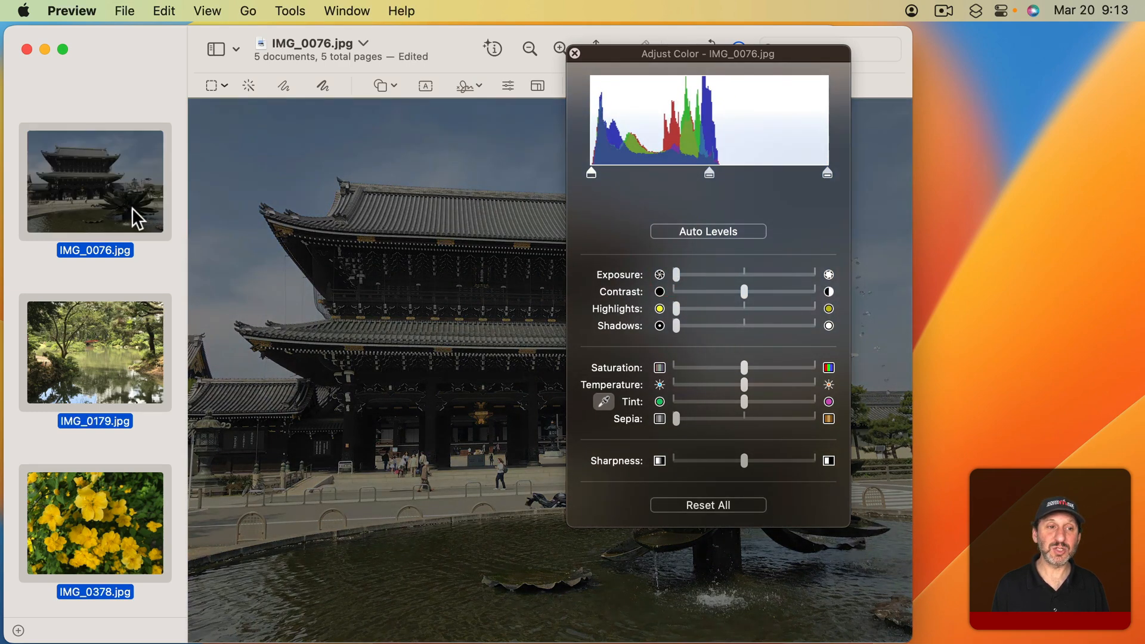
{"action": "left_click", "coordinate": [575, 52]}
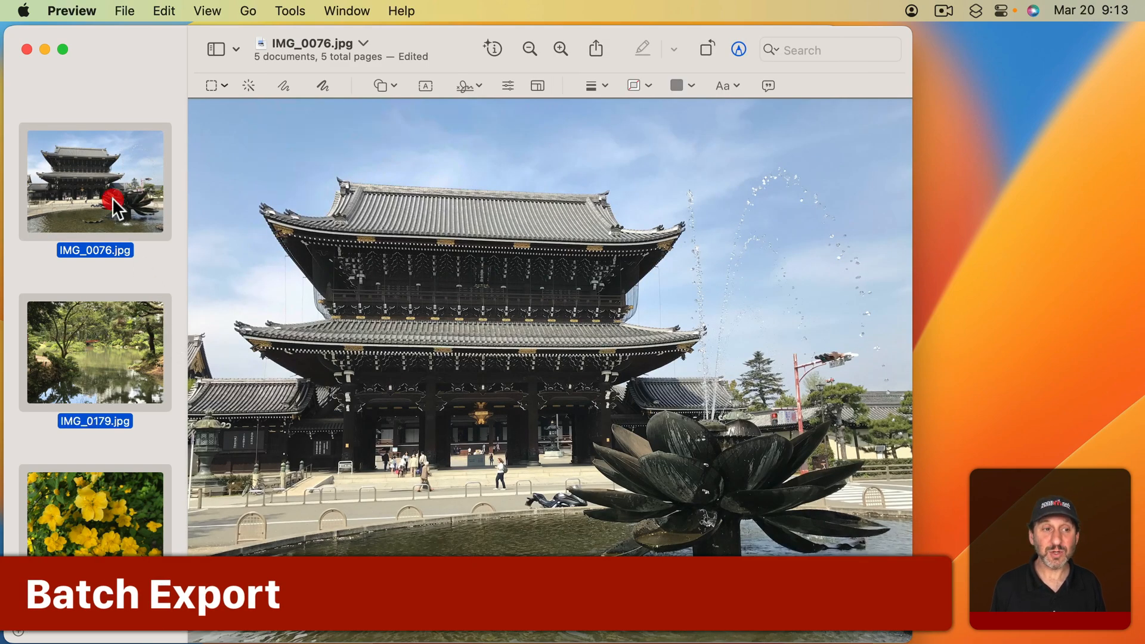
{"action": "mouse_move", "coordinate": [134, 11]}
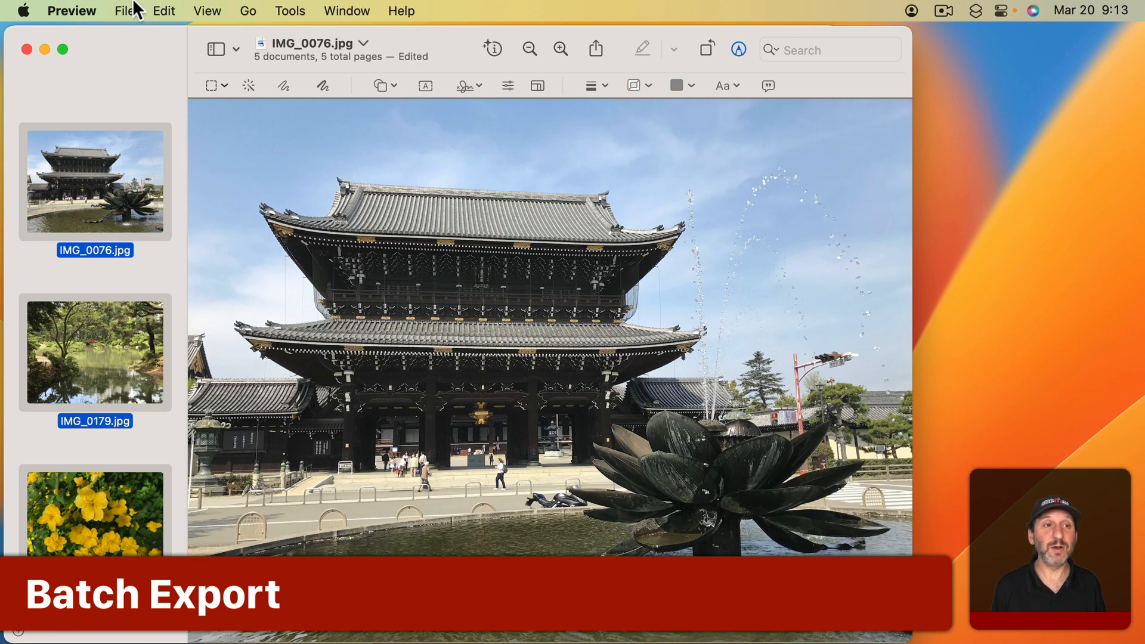
- Start Export Selected Images and reveal the format and quality options
{"action": "left_click", "coordinate": [124, 10]}
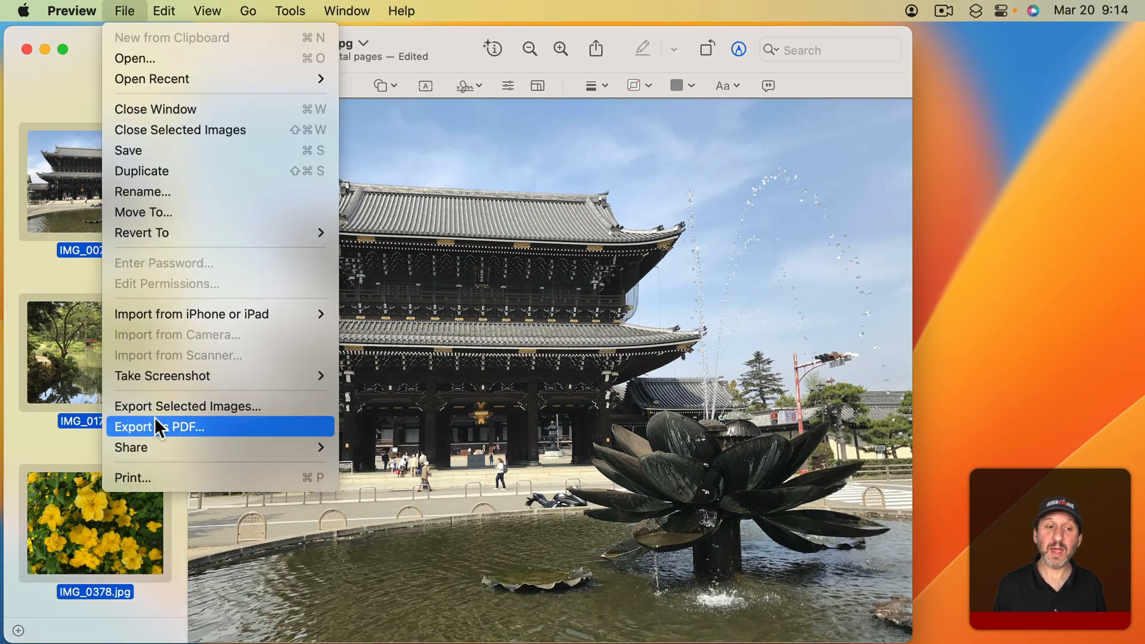
{"action": "left_click", "coordinate": [160, 427]}
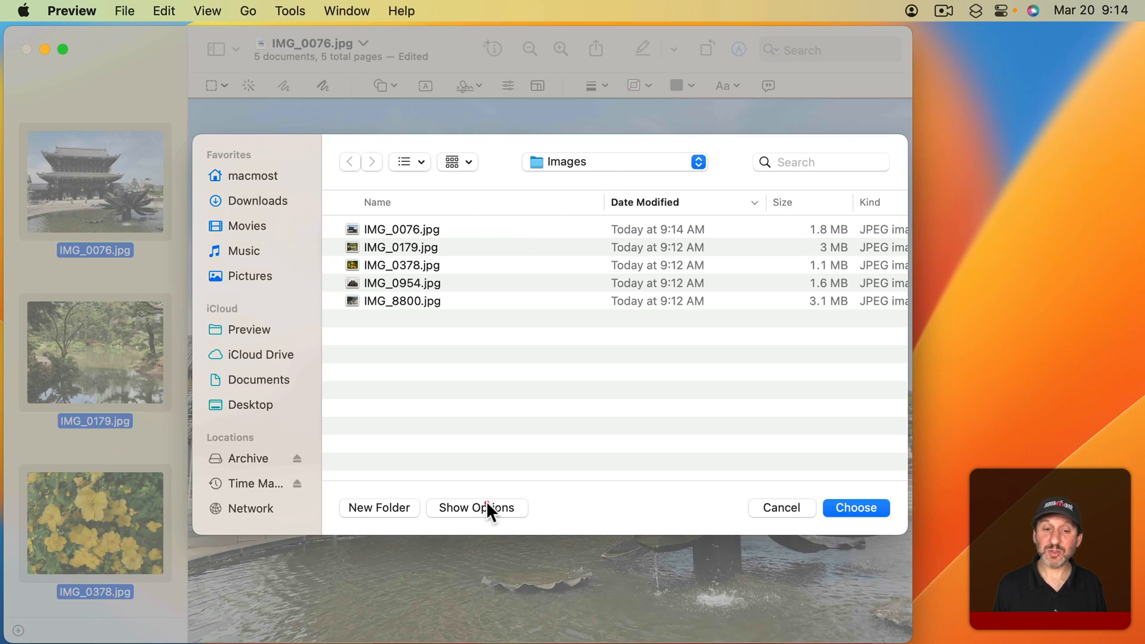
{"action": "left_click", "coordinate": [475, 508]}
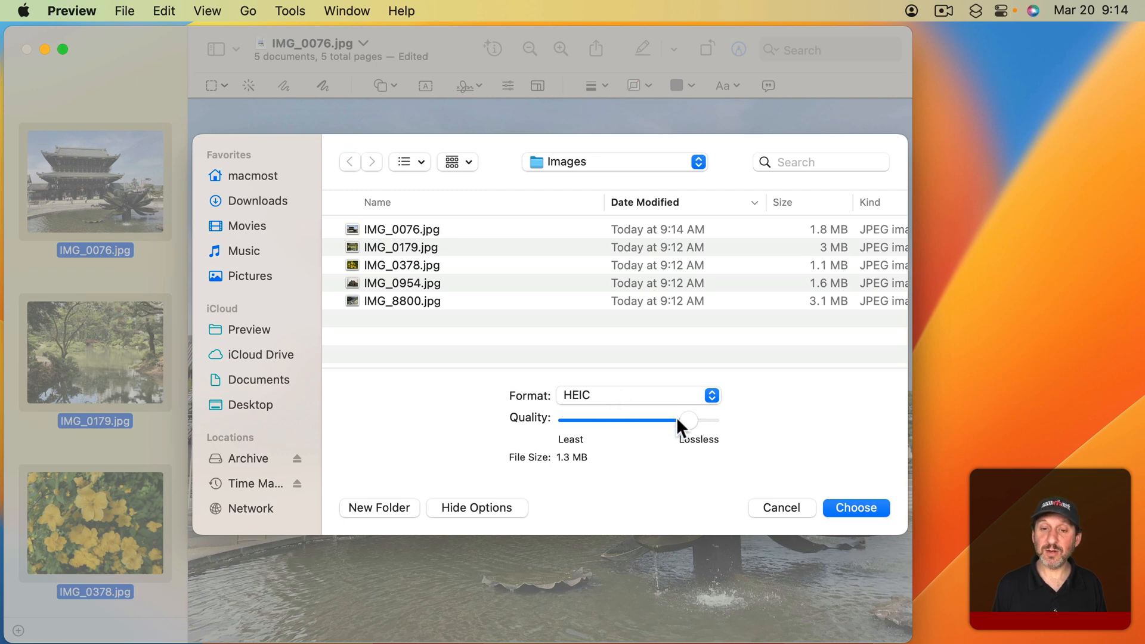
- Lower HEIC quality to about 681 KB and export into the Images folder beside the originals
{"action": "left_click_drag", "start_coordinate": [687, 421], "coordinate": [652, 421]}
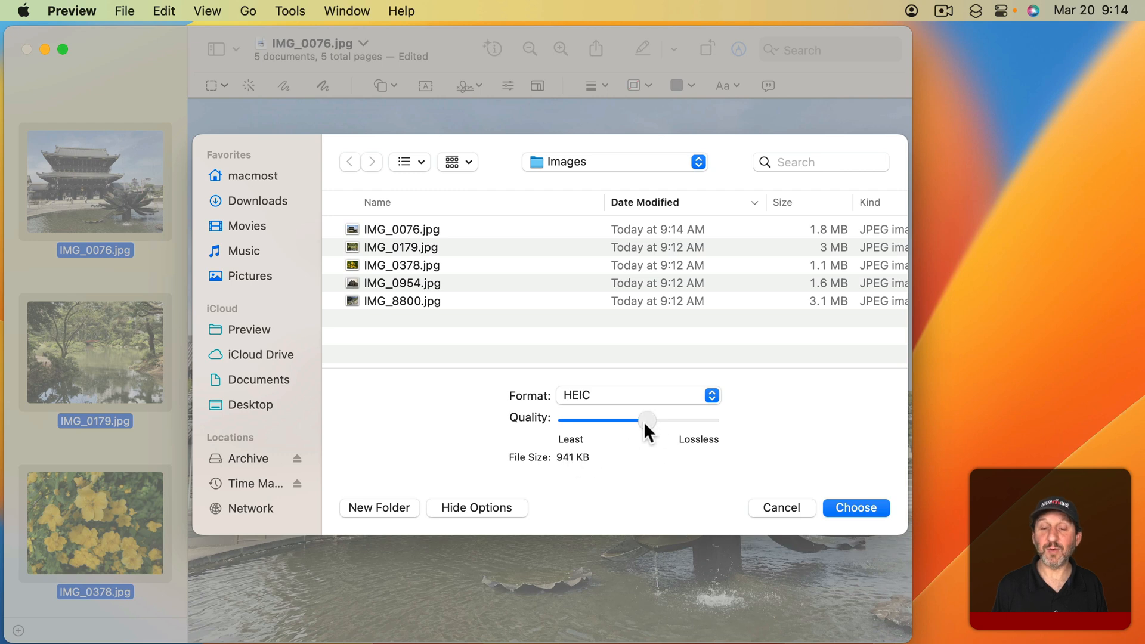
{"action": "left_click_drag", "start_coordinate": [647, 420], "coordinate": [632, 420]}
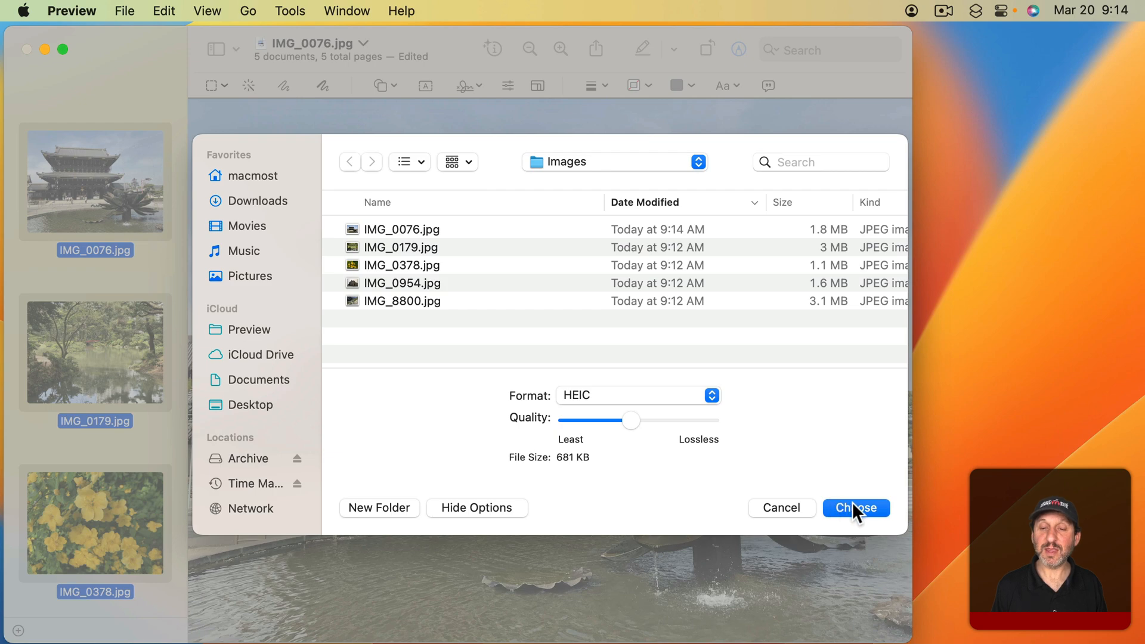
{"action": "left_click", "coordinate": [855, 508]}
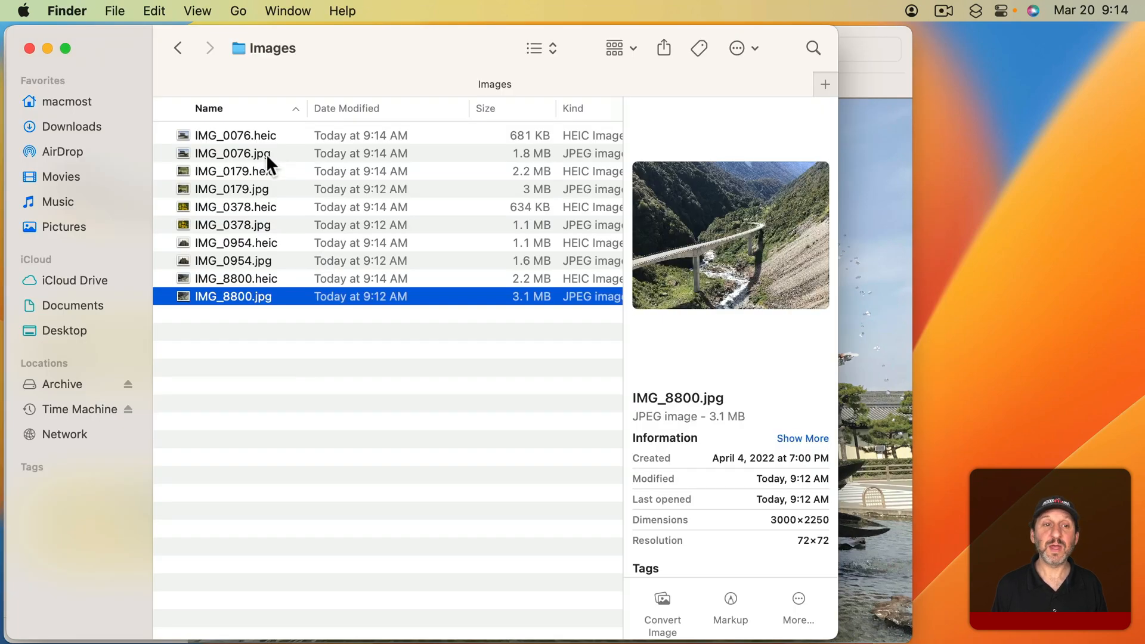
{"action": "left_click", "coordinate": [232, 225]}
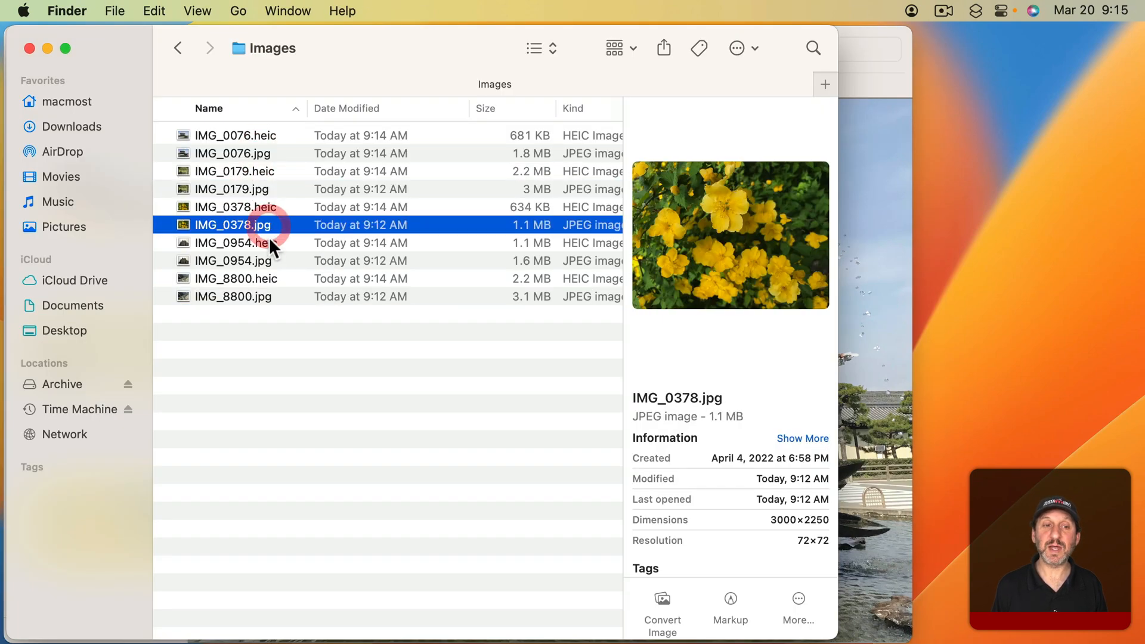
{"action": "left_click", "coordinate": [232, 297]}
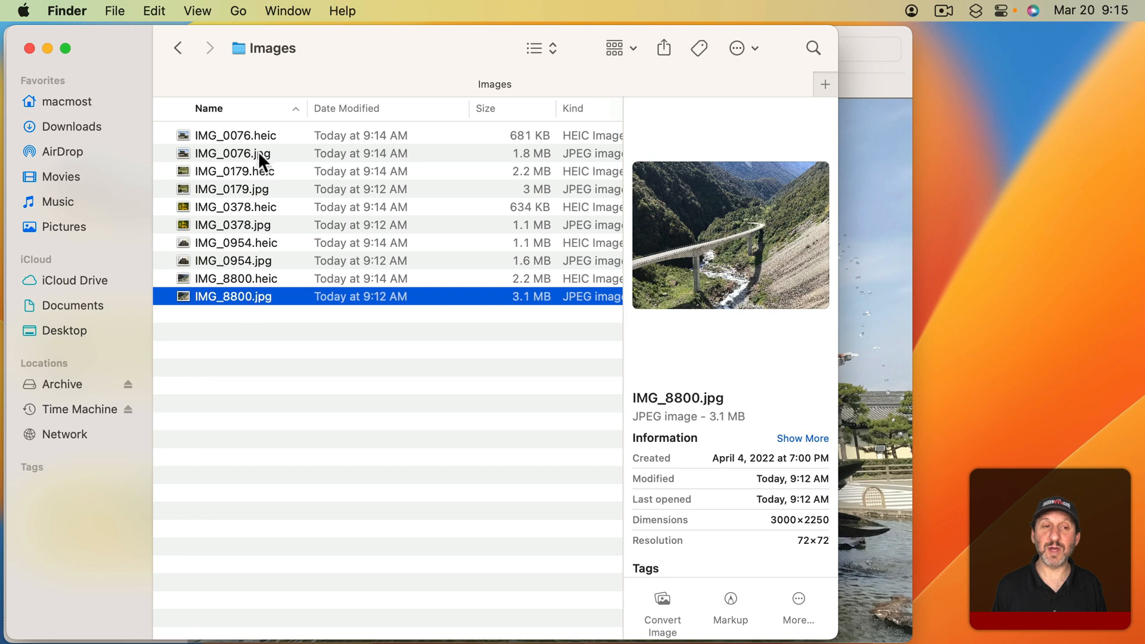
{"action": "left_click", "coordinate": [236, 134]}
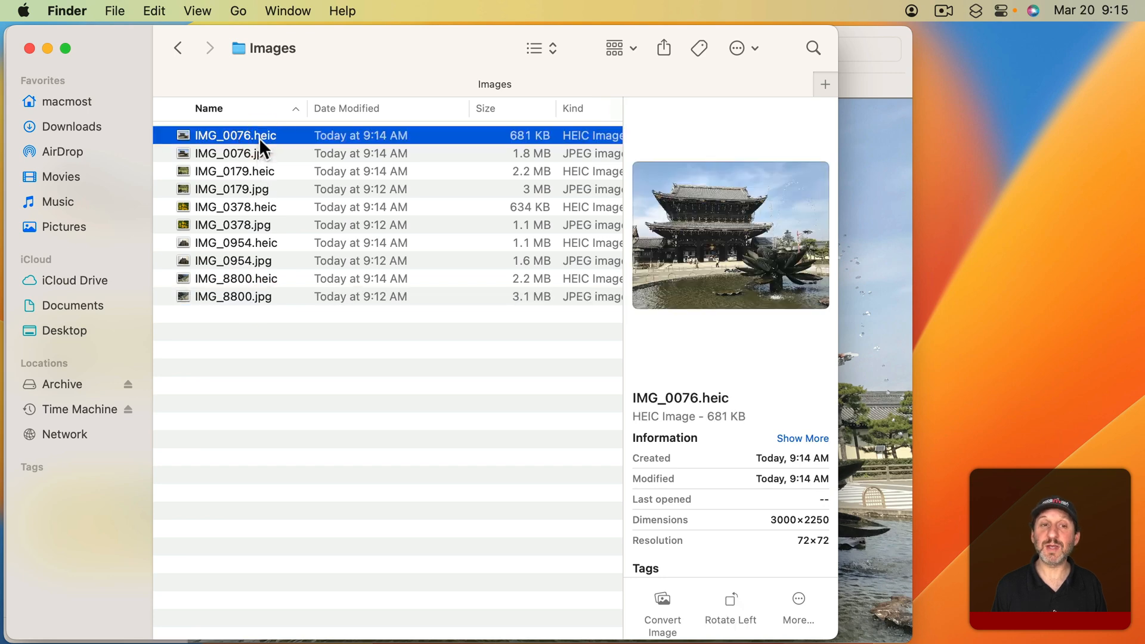
{"action": "mouse_move", "coordinate": [537, 145]}
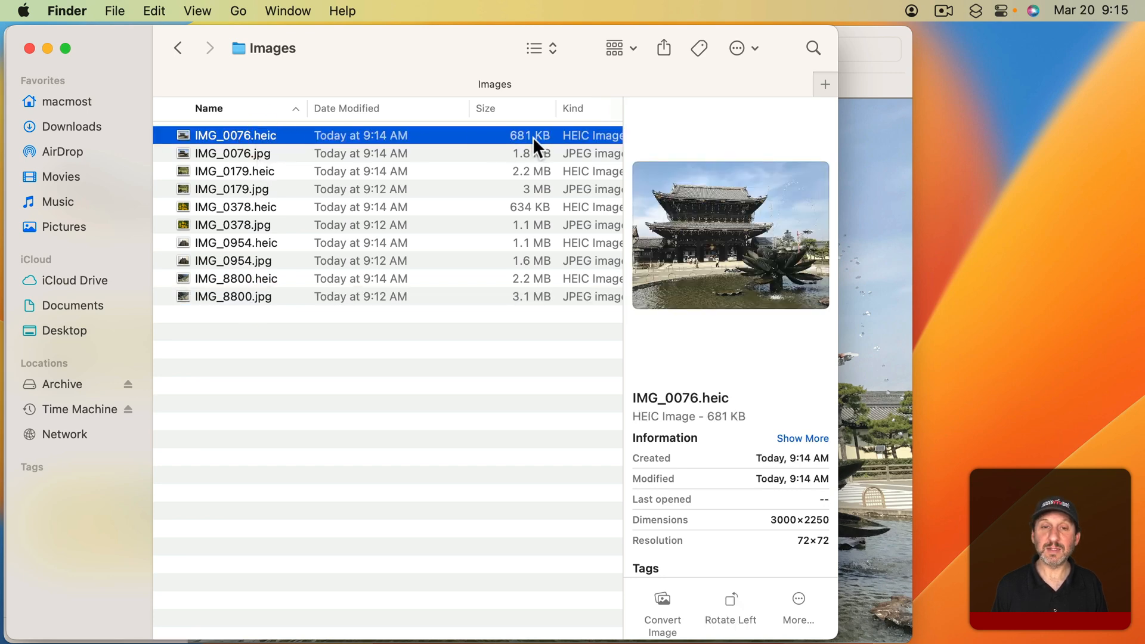
{"action": "mouse_move", "coordinate": [528, 143]}
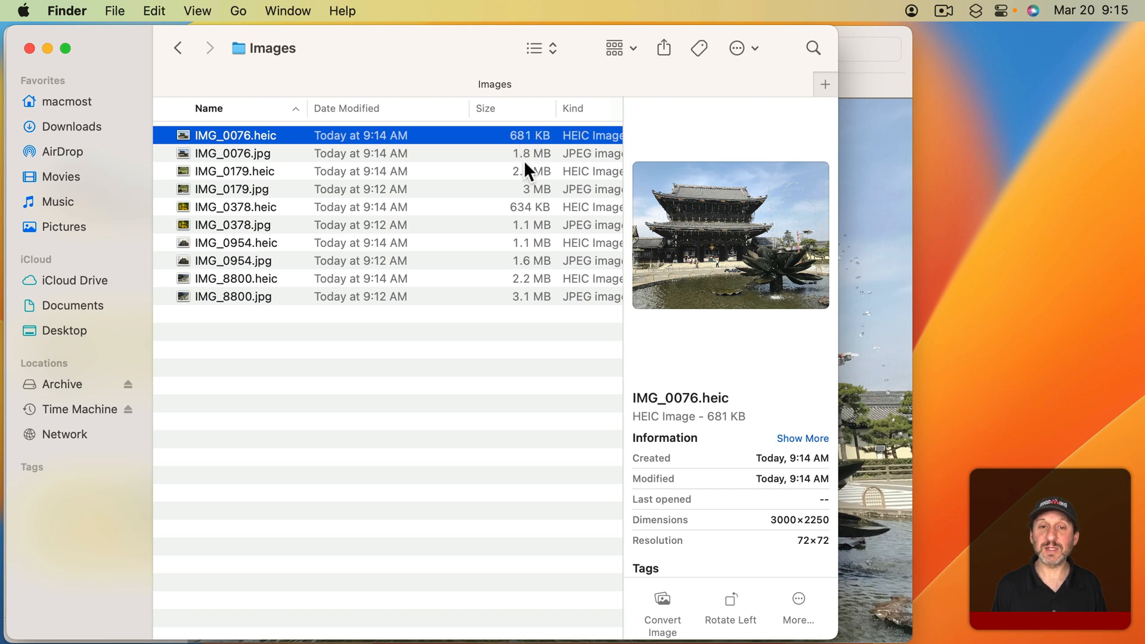
{"action": "left_click", "coordinate": [235, 170]}
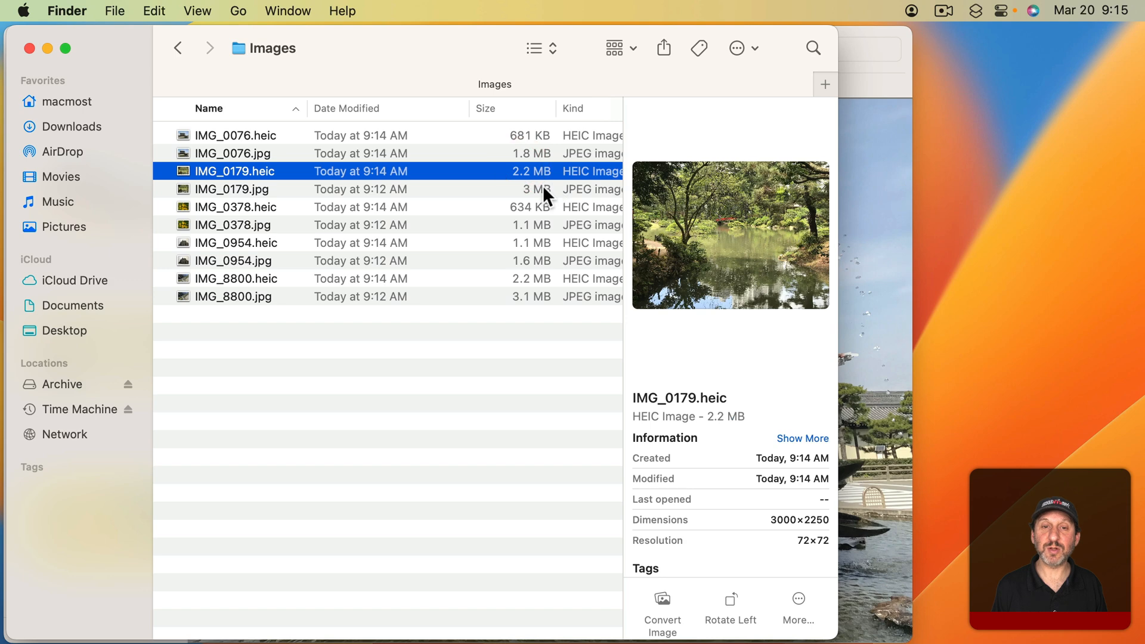